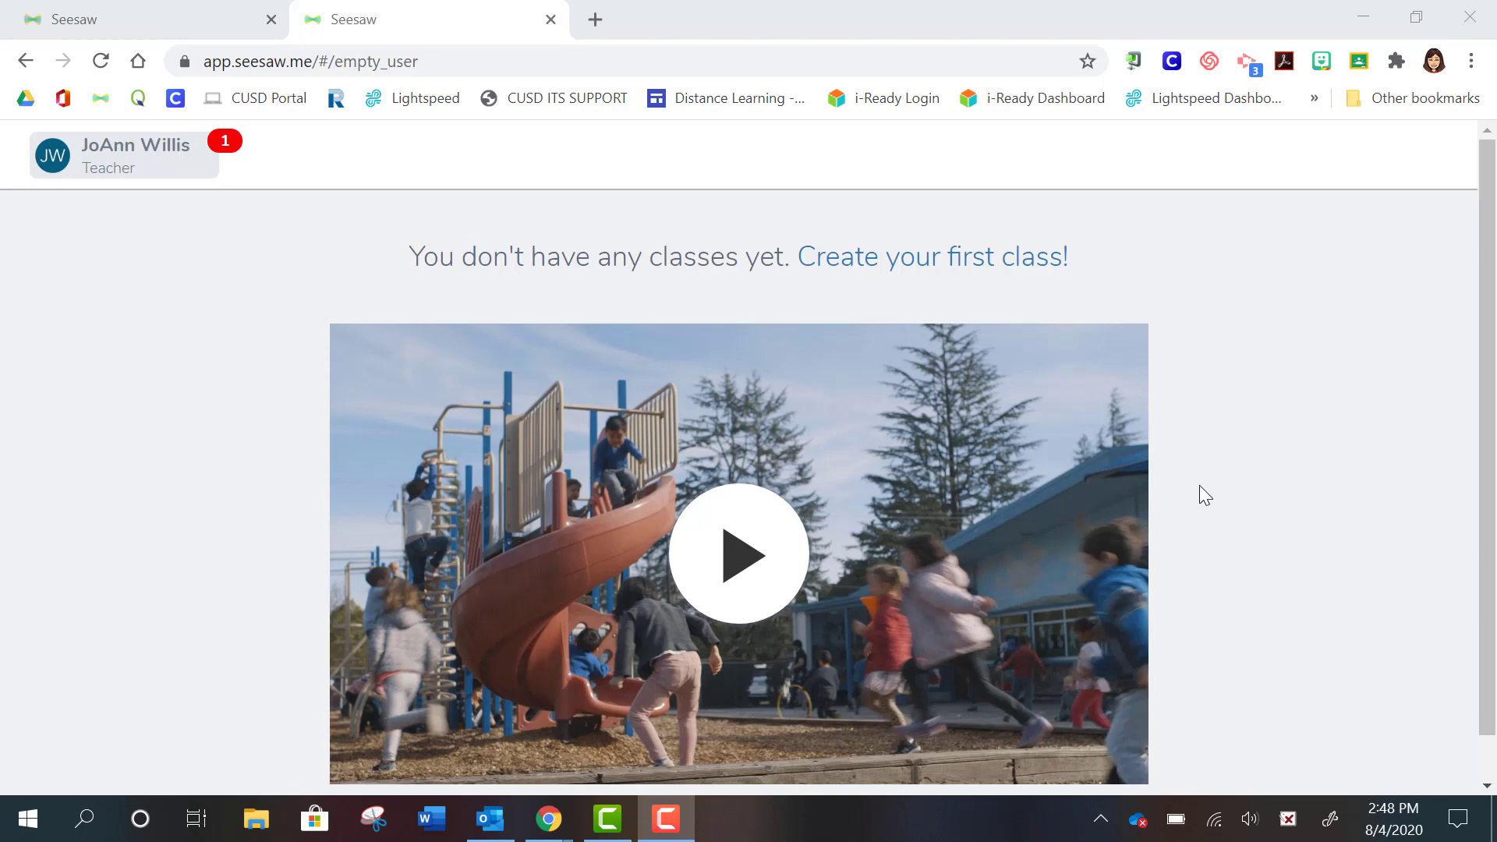
mouse_move(1278, 443)
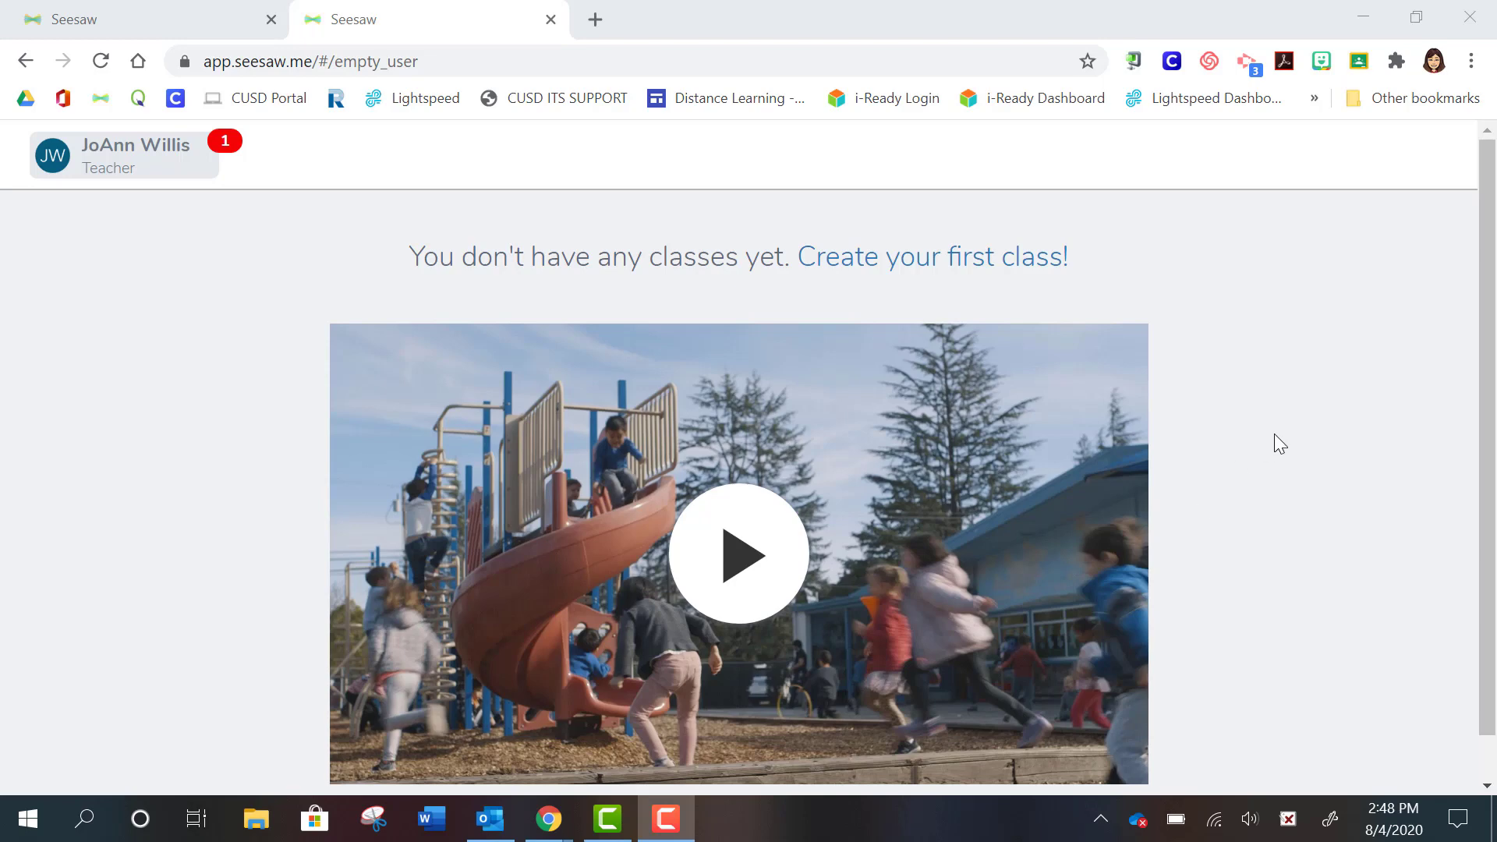
mouse_move(569, 527)
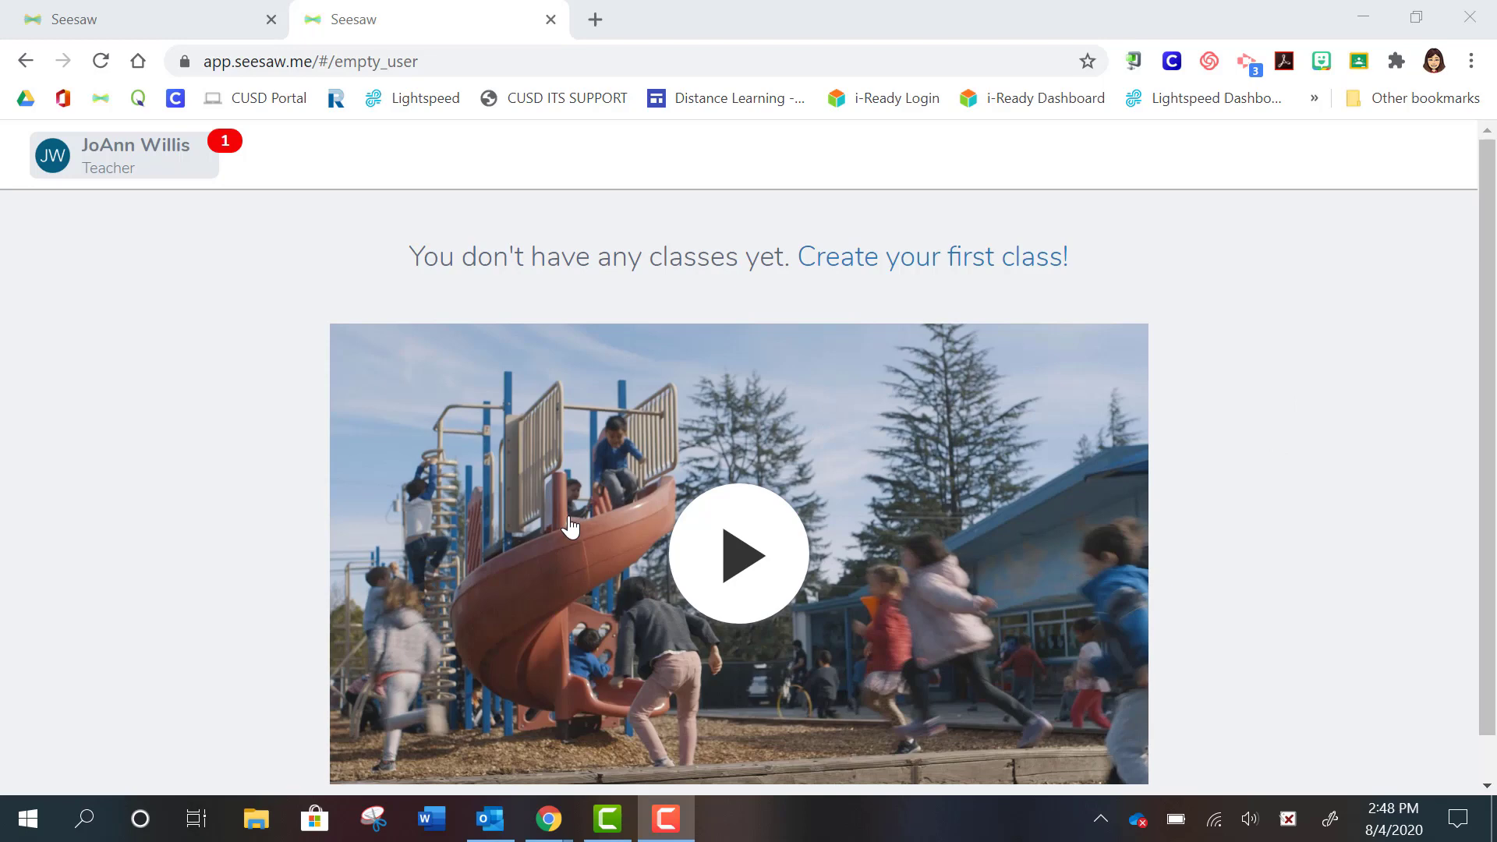
mouse_move(987, 408)
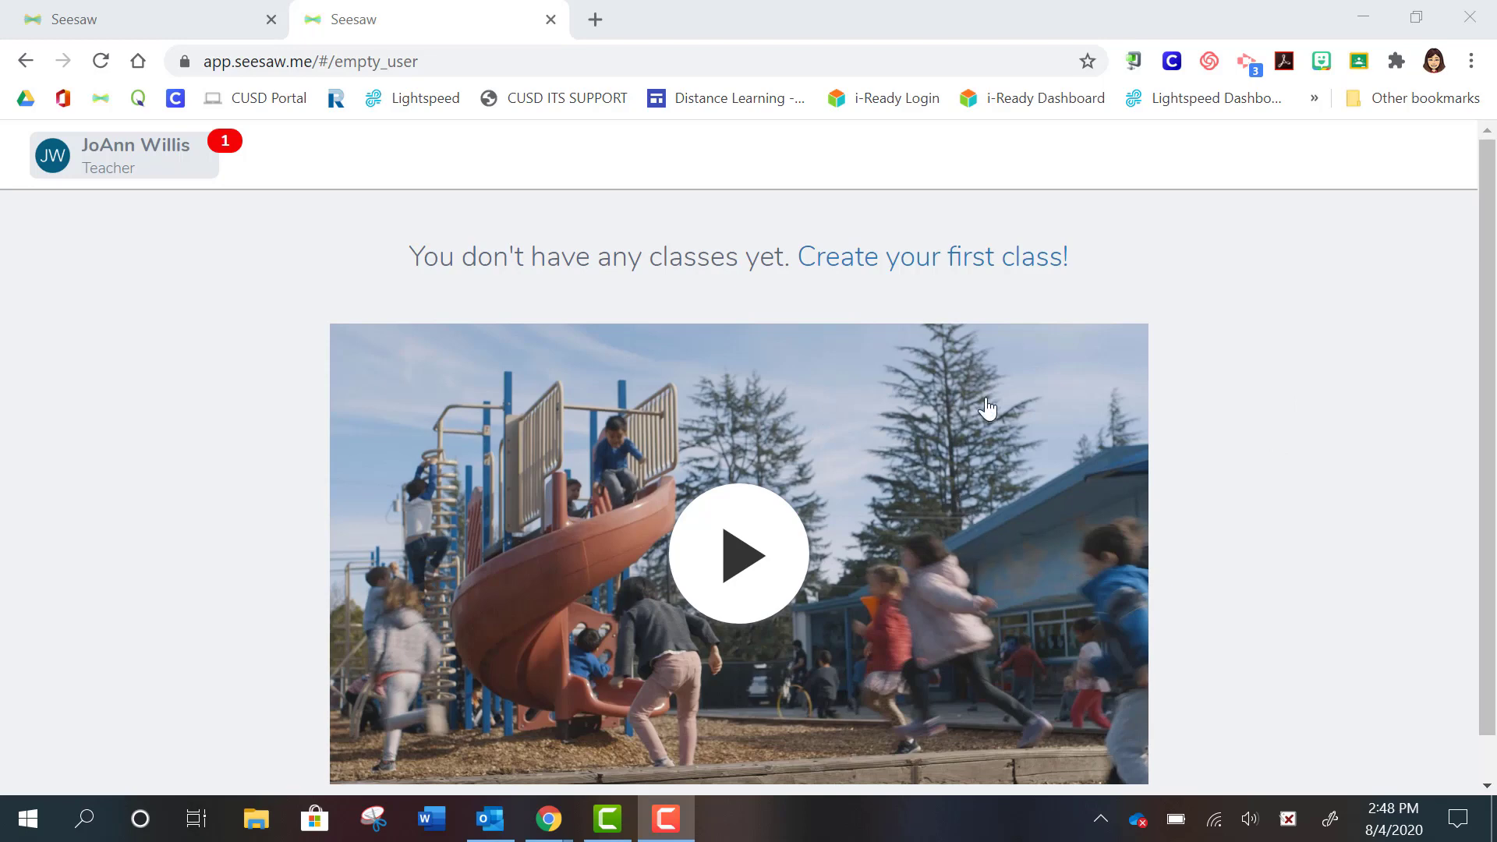
mouse_move(807, 301)
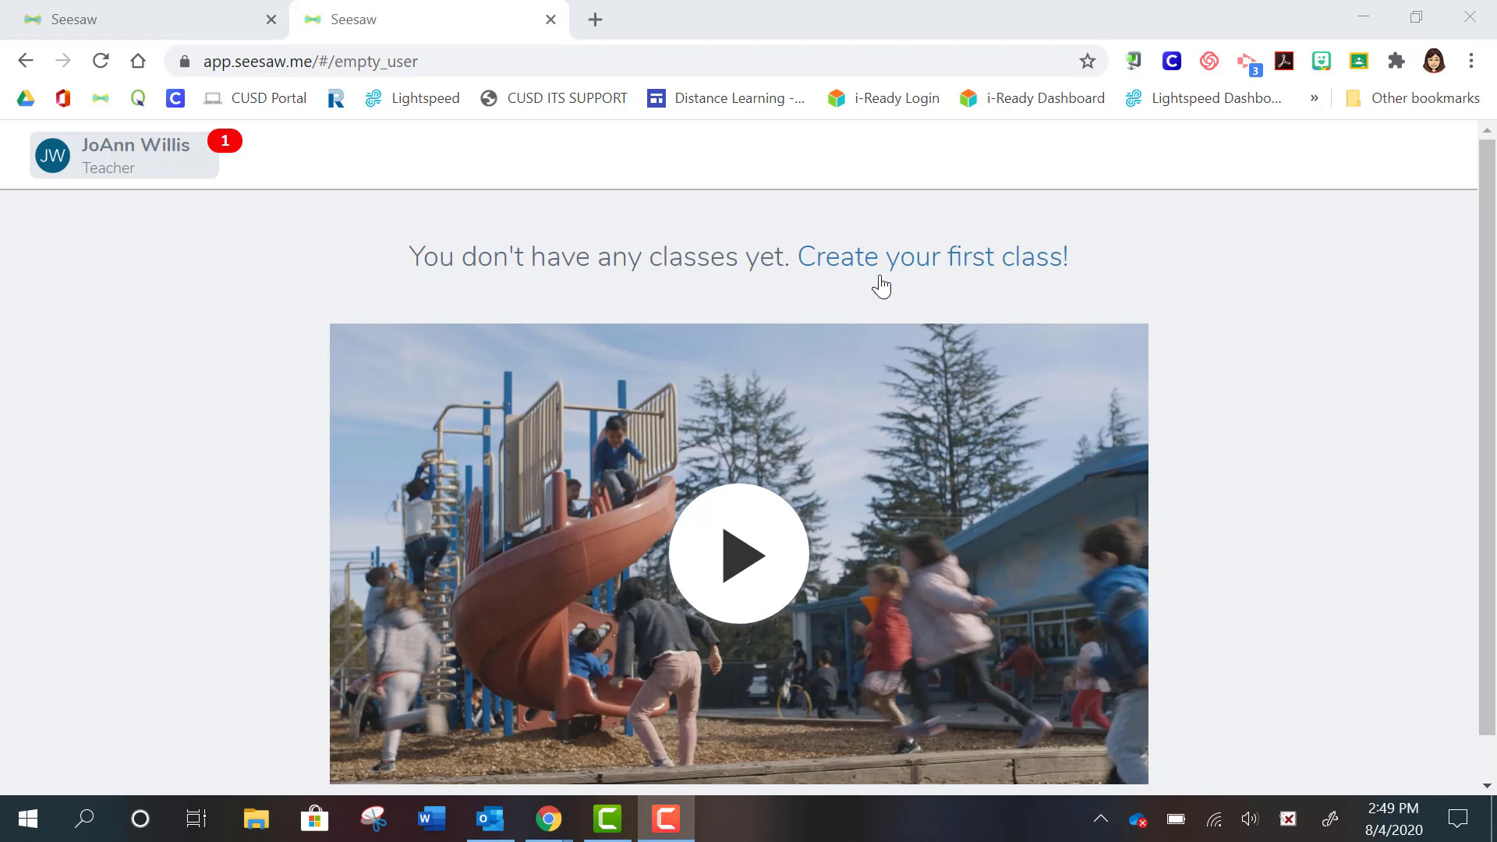
Start creating the first class by importing it from Google Classroom
left_click(931, 256)
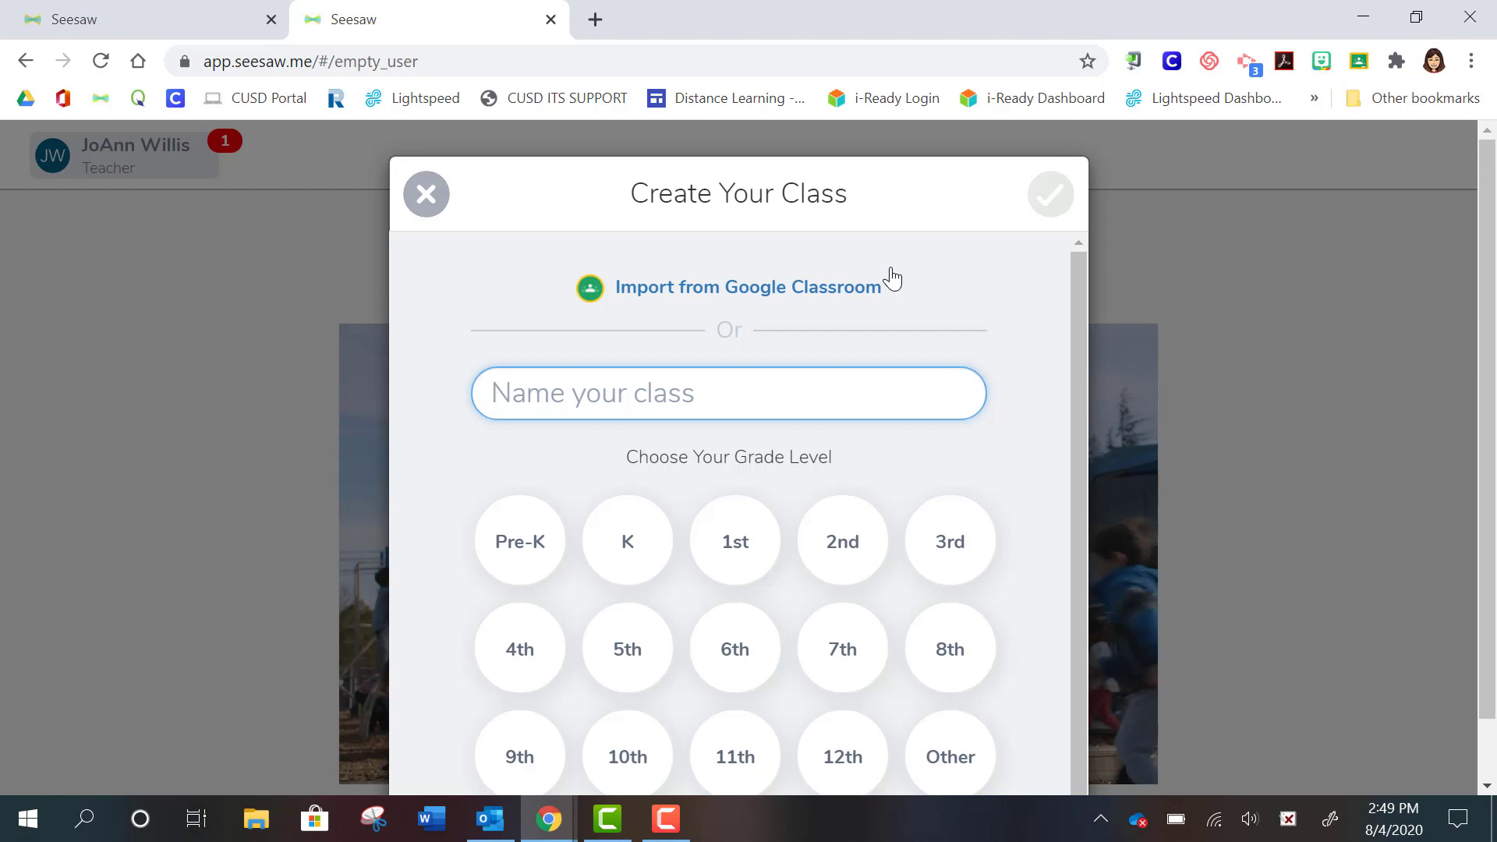
left_click(728, 393)
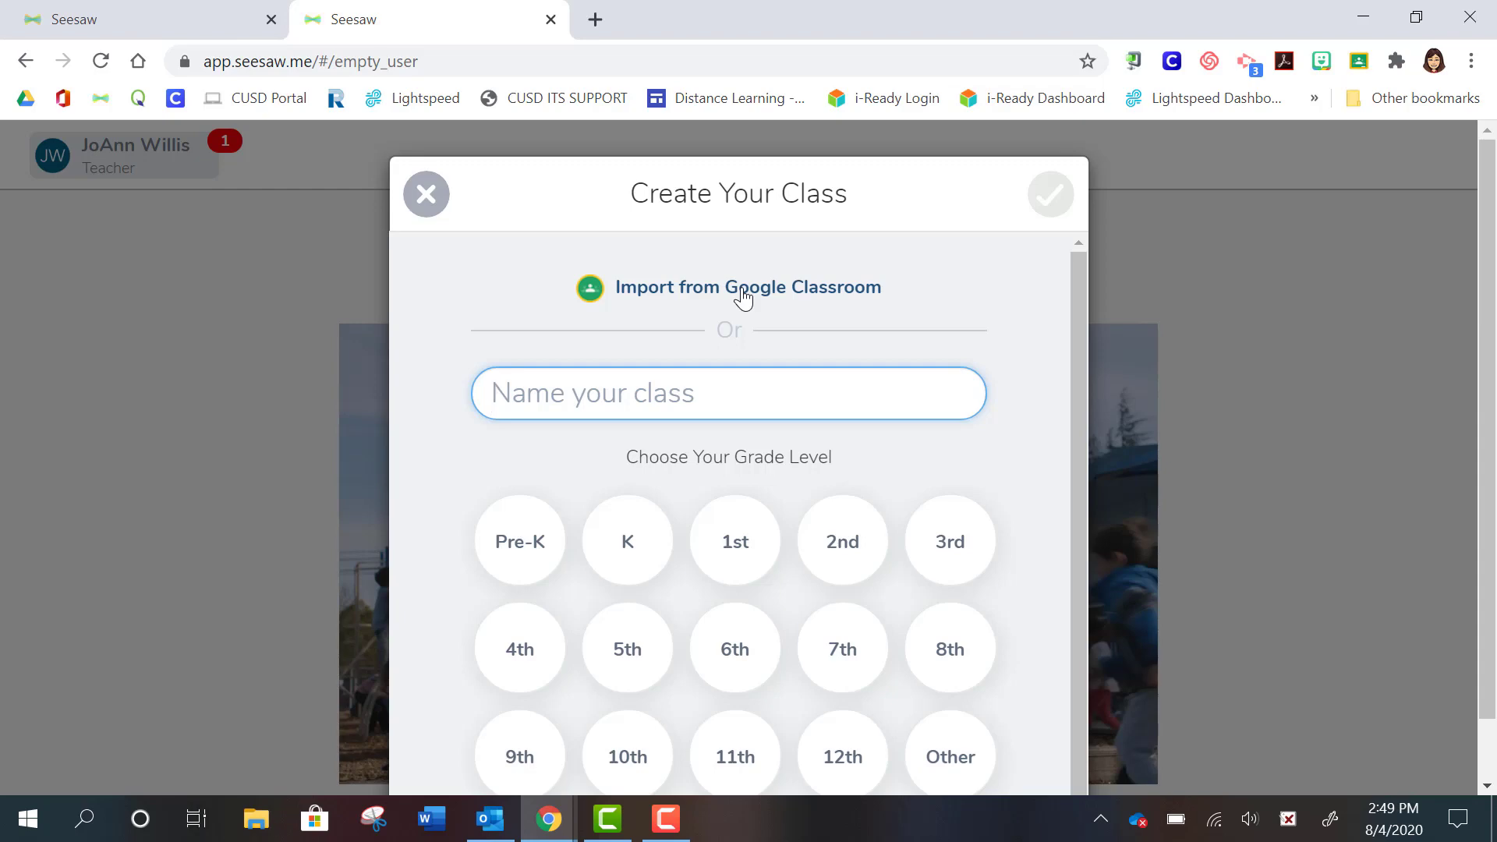
mouse_move(686, 294)
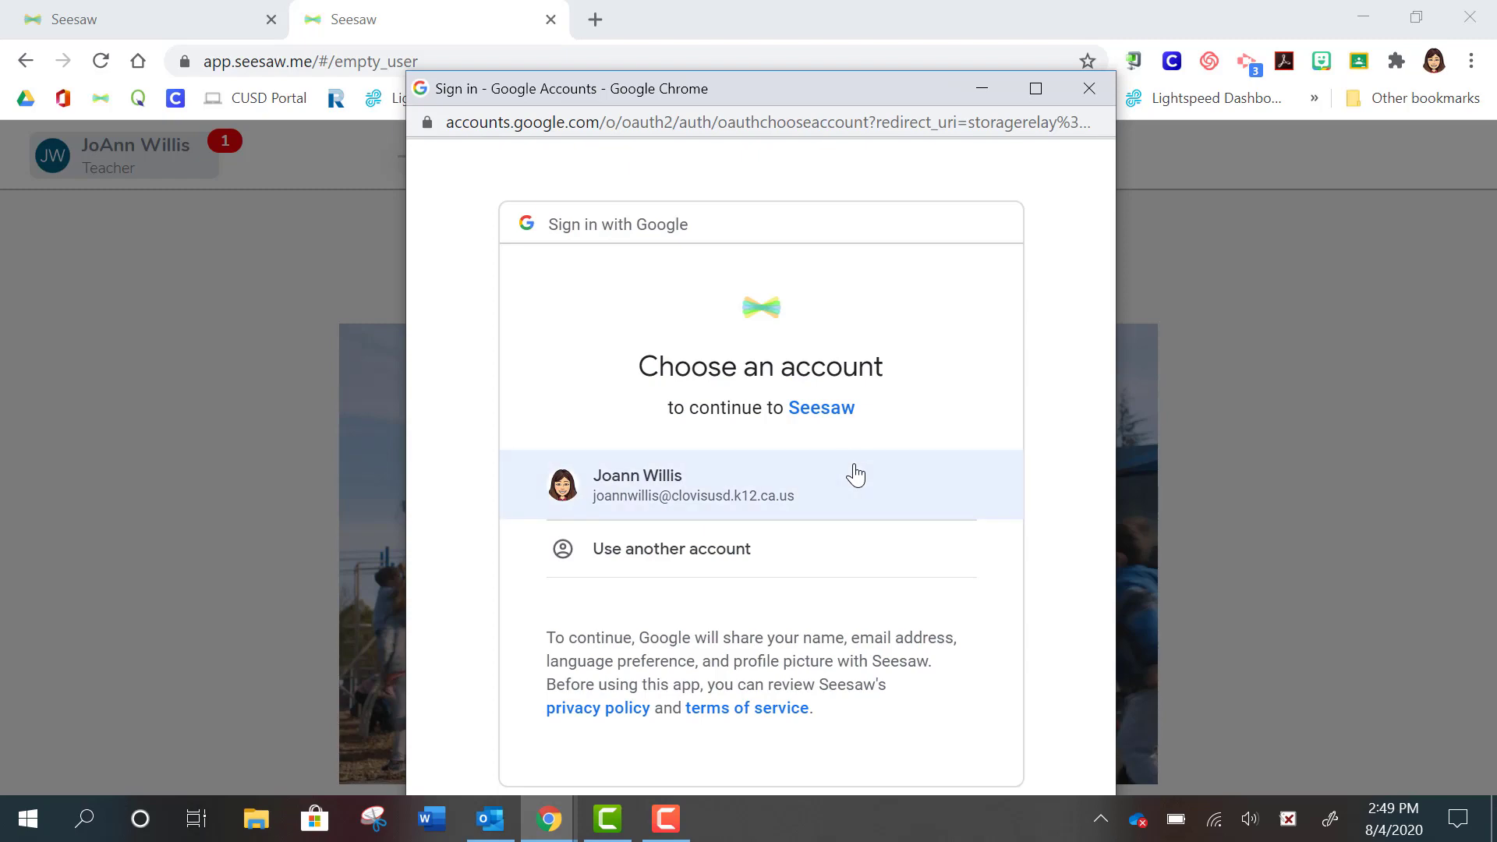
Sign in with the teacher's Google account to reach the course import list
left_click(693, 485)
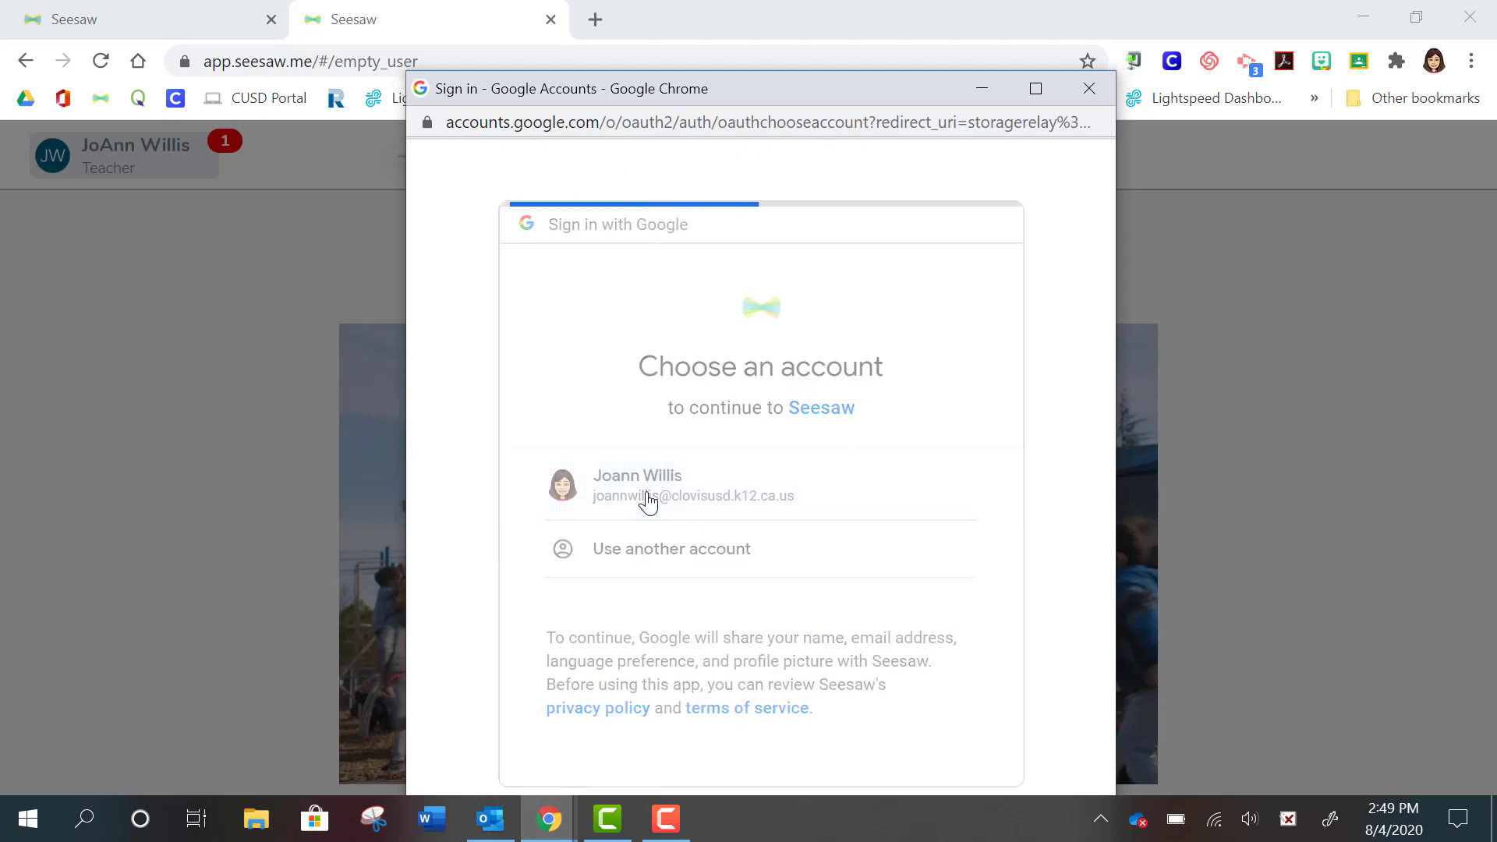
left_click(649, 485)
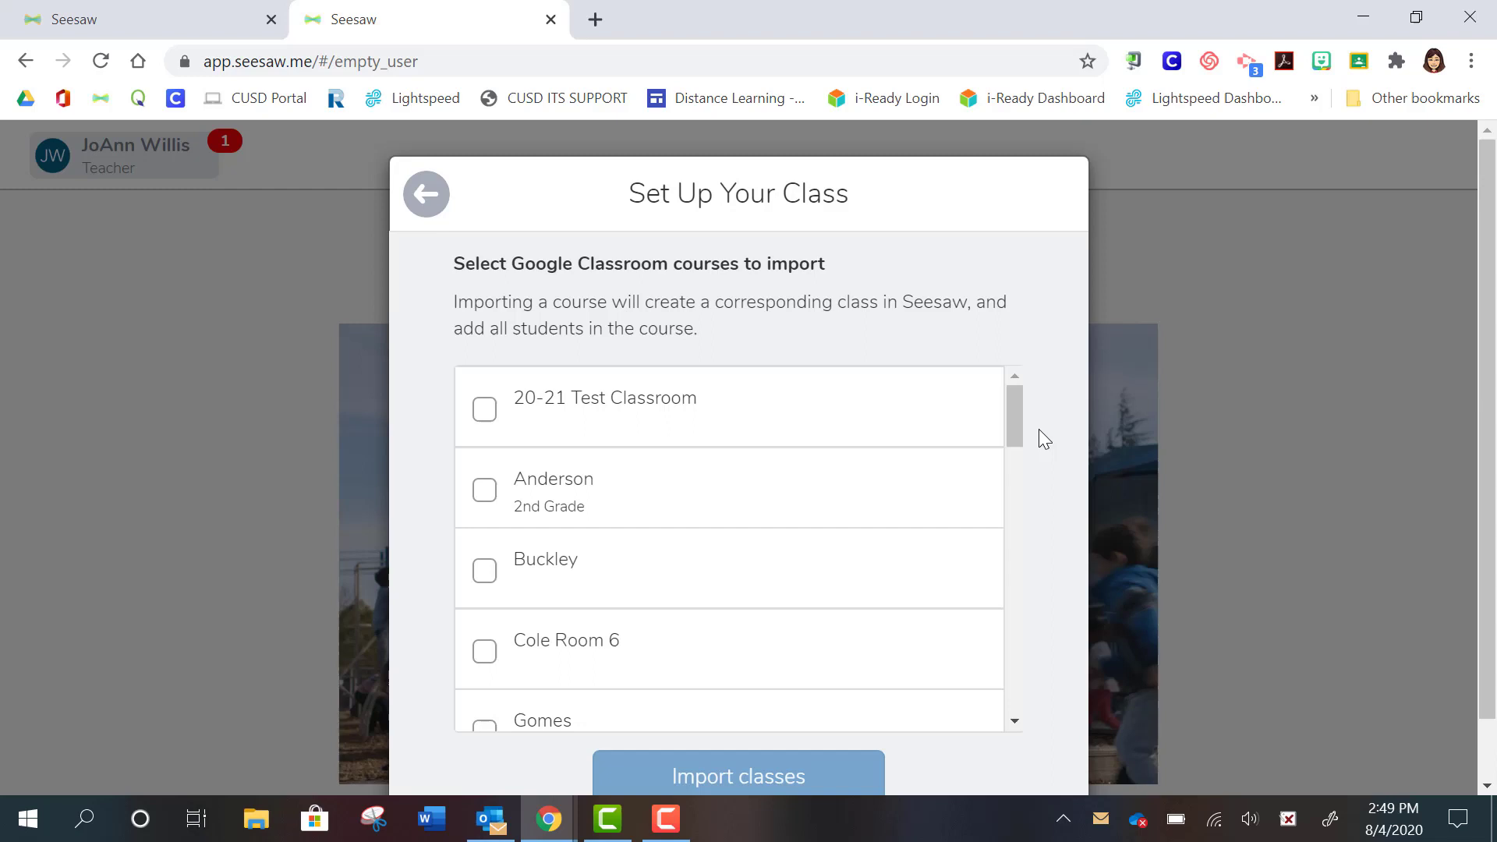
mouse_move(720, 418)
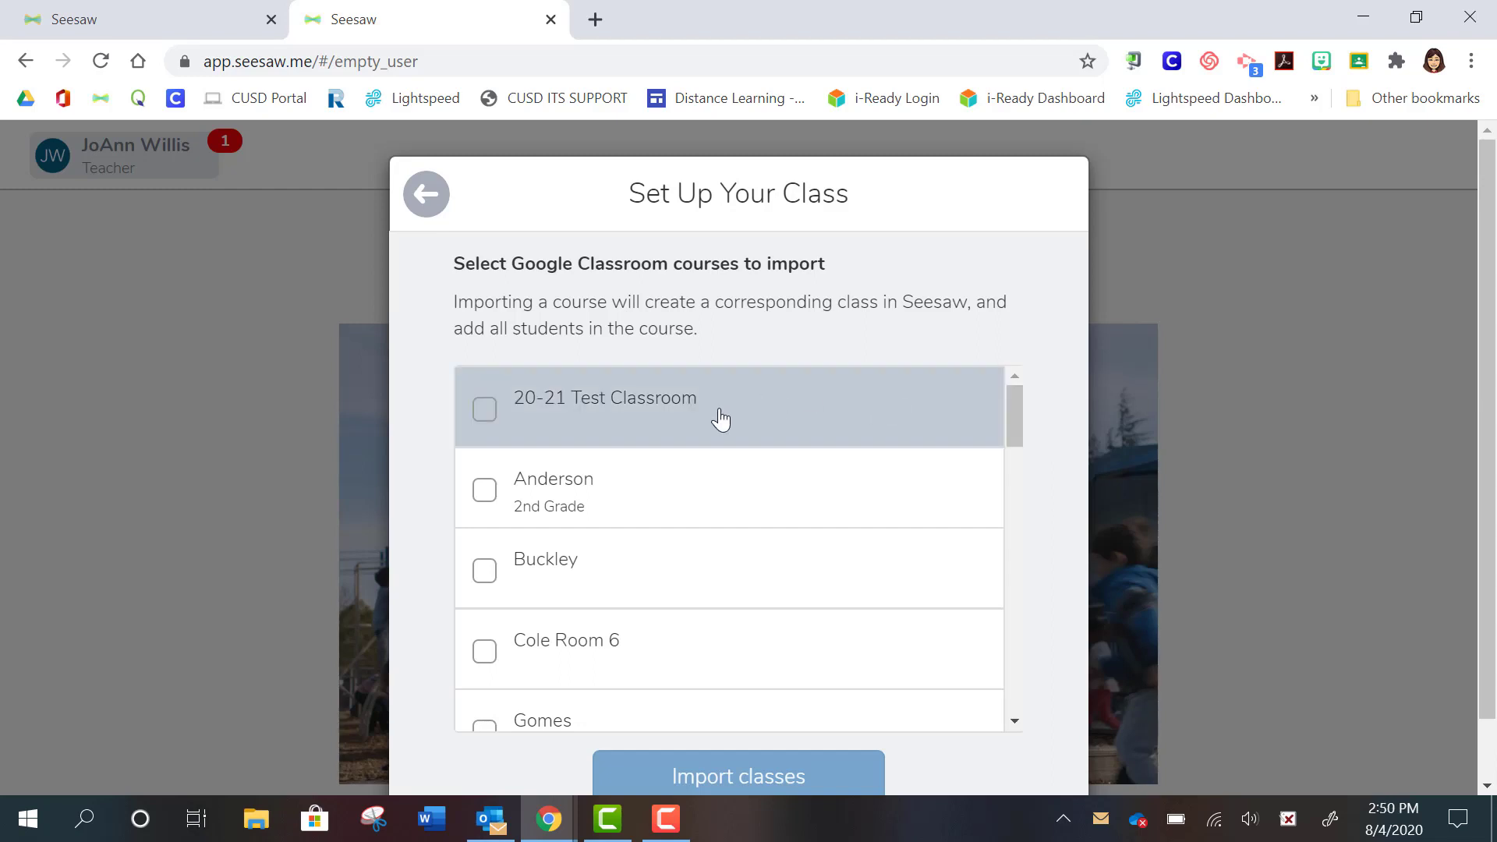
Check the 20-21 Test Classroom course and set its grade to 1st Grade
left_click(484, 409)
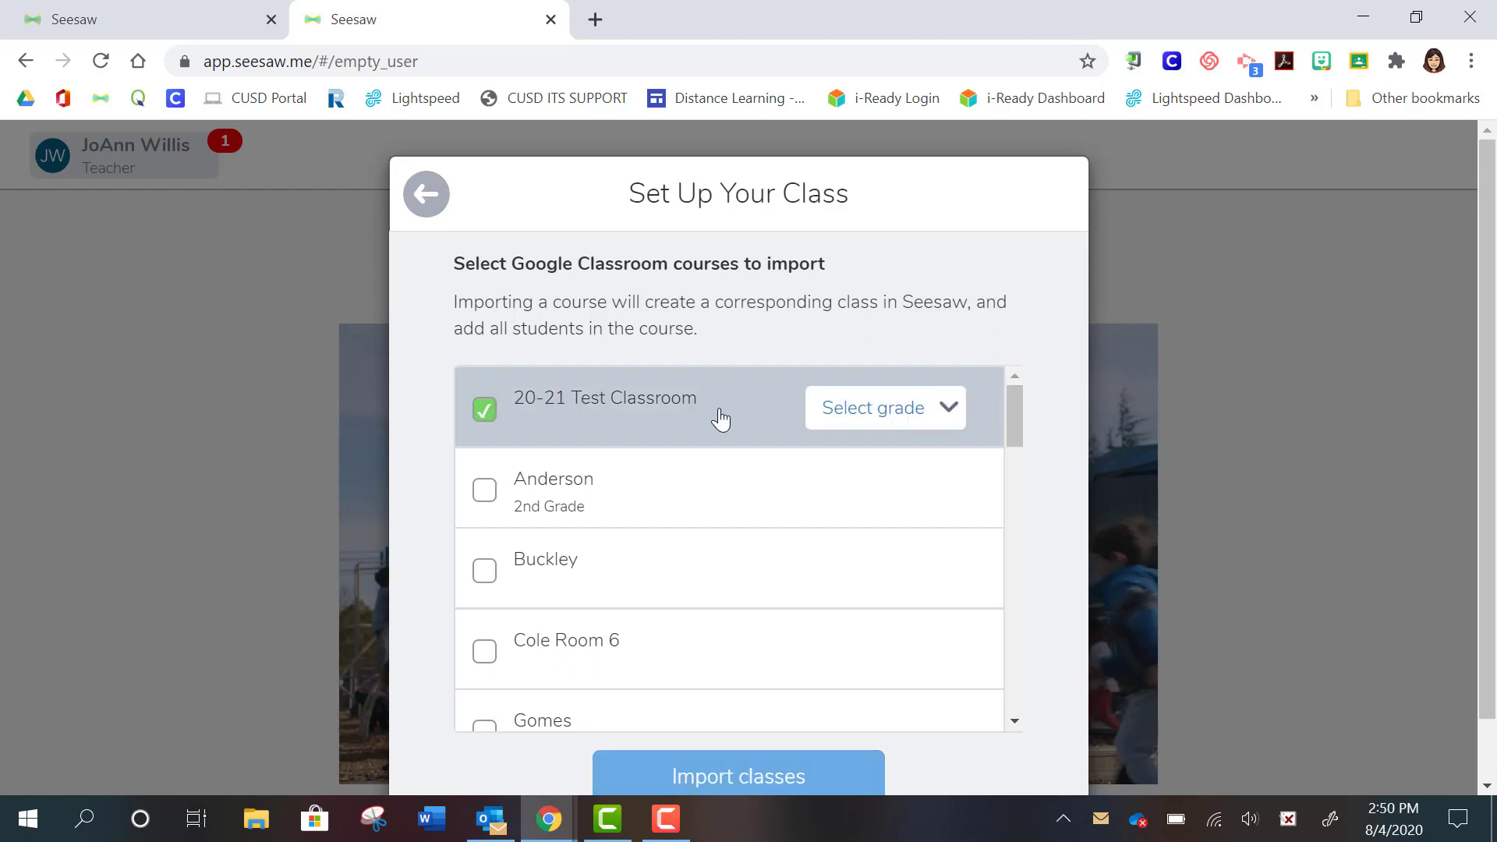
mouse_move(837, 420)
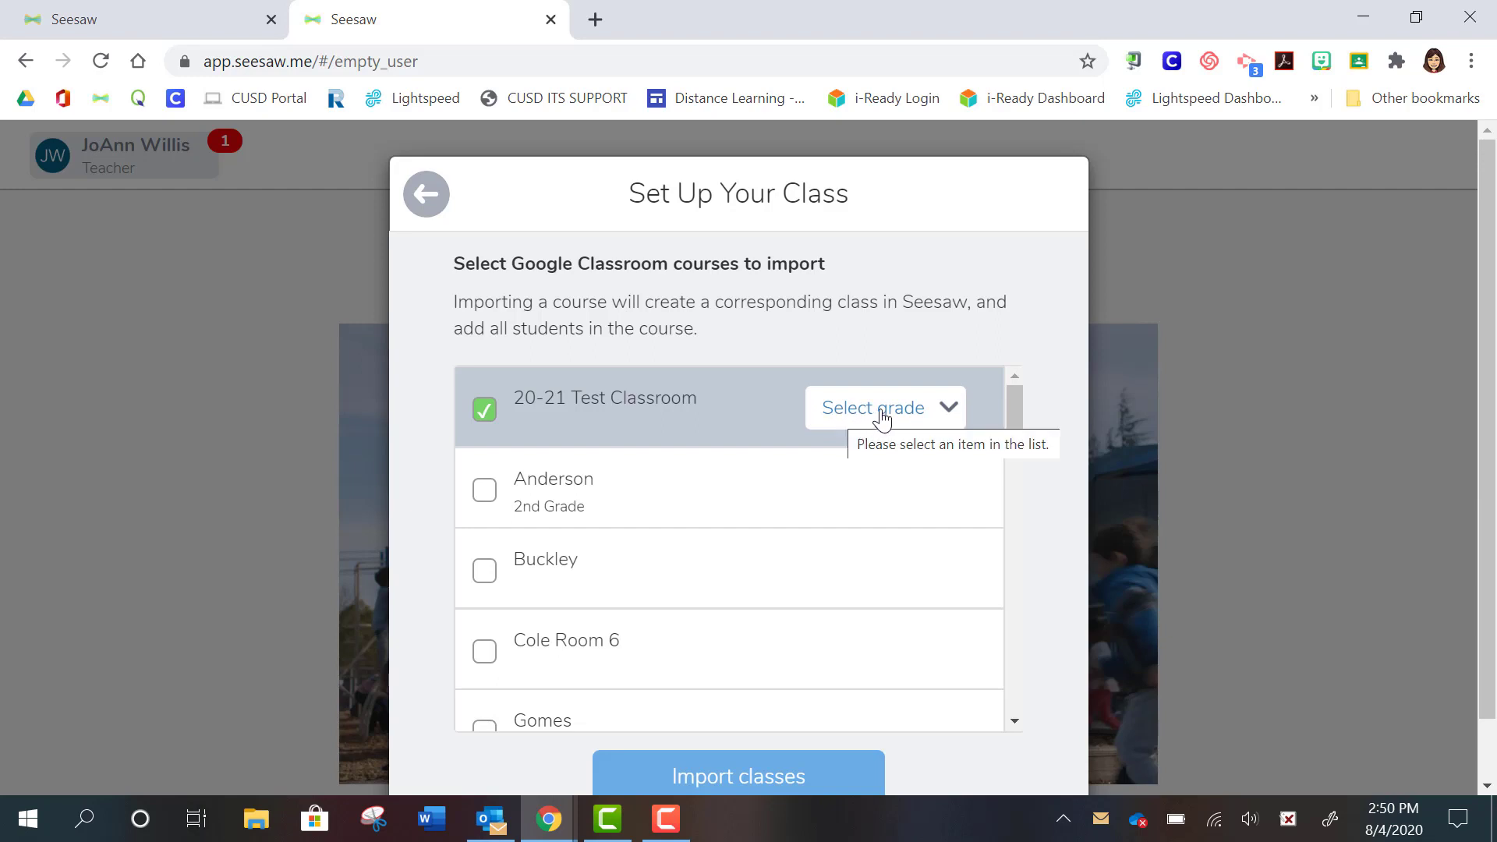
left_click(872, 408)
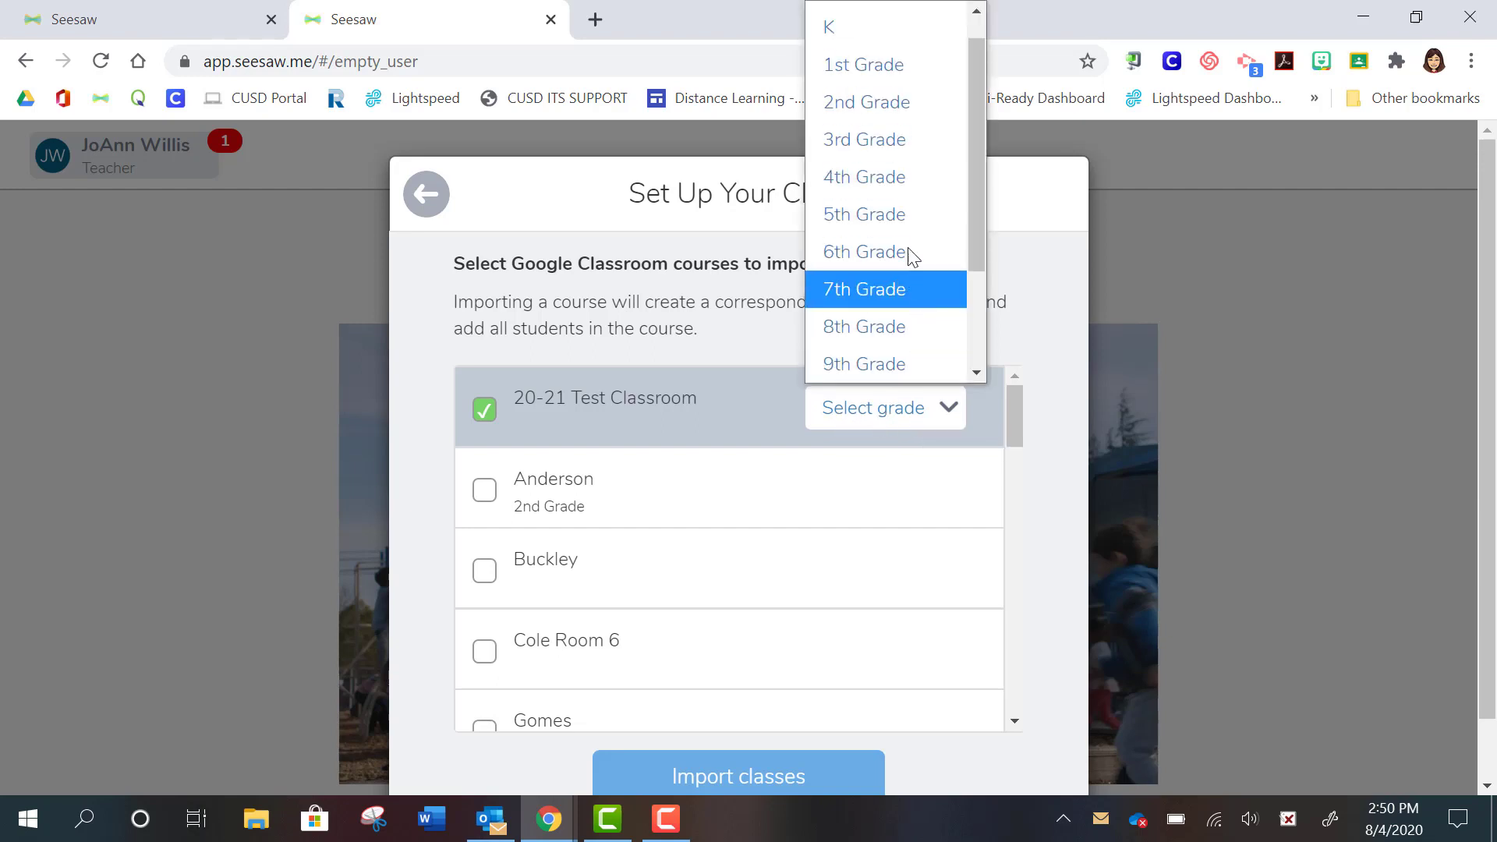
mouse_move(885, 64)
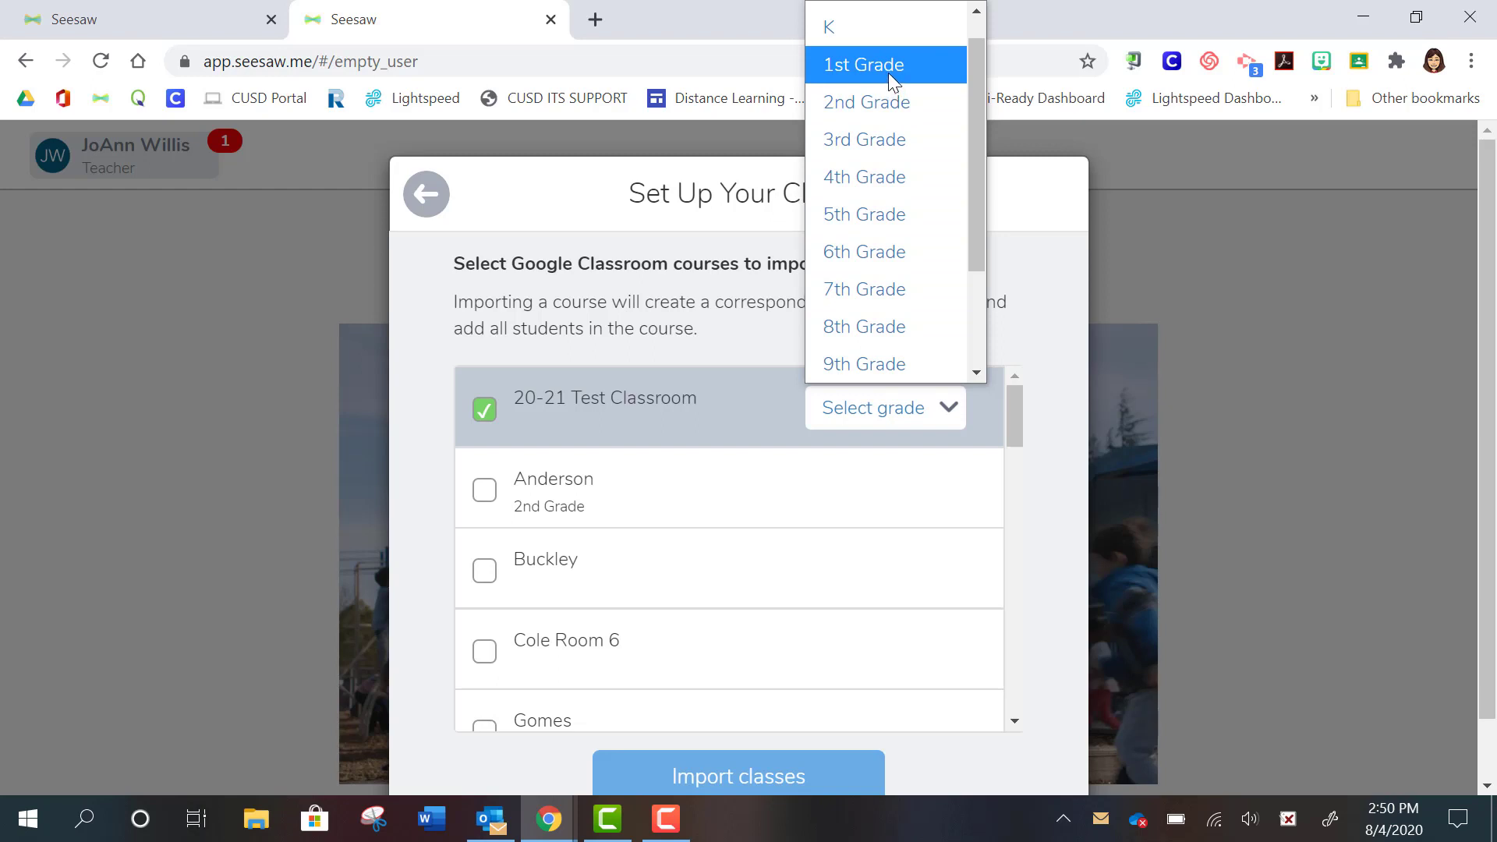
left_click(860, 64)
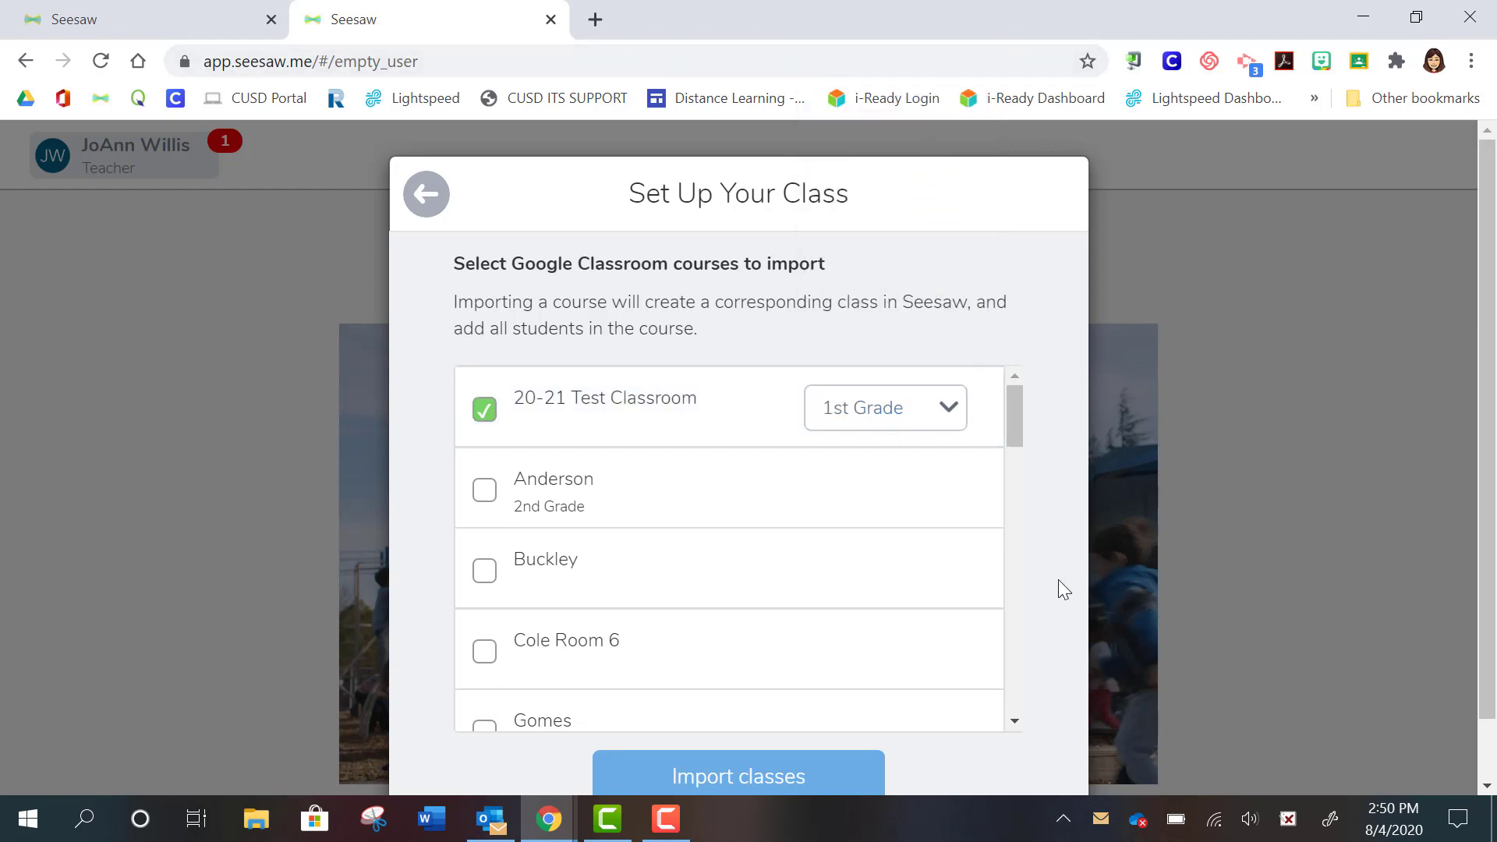
left_click(883, 408)
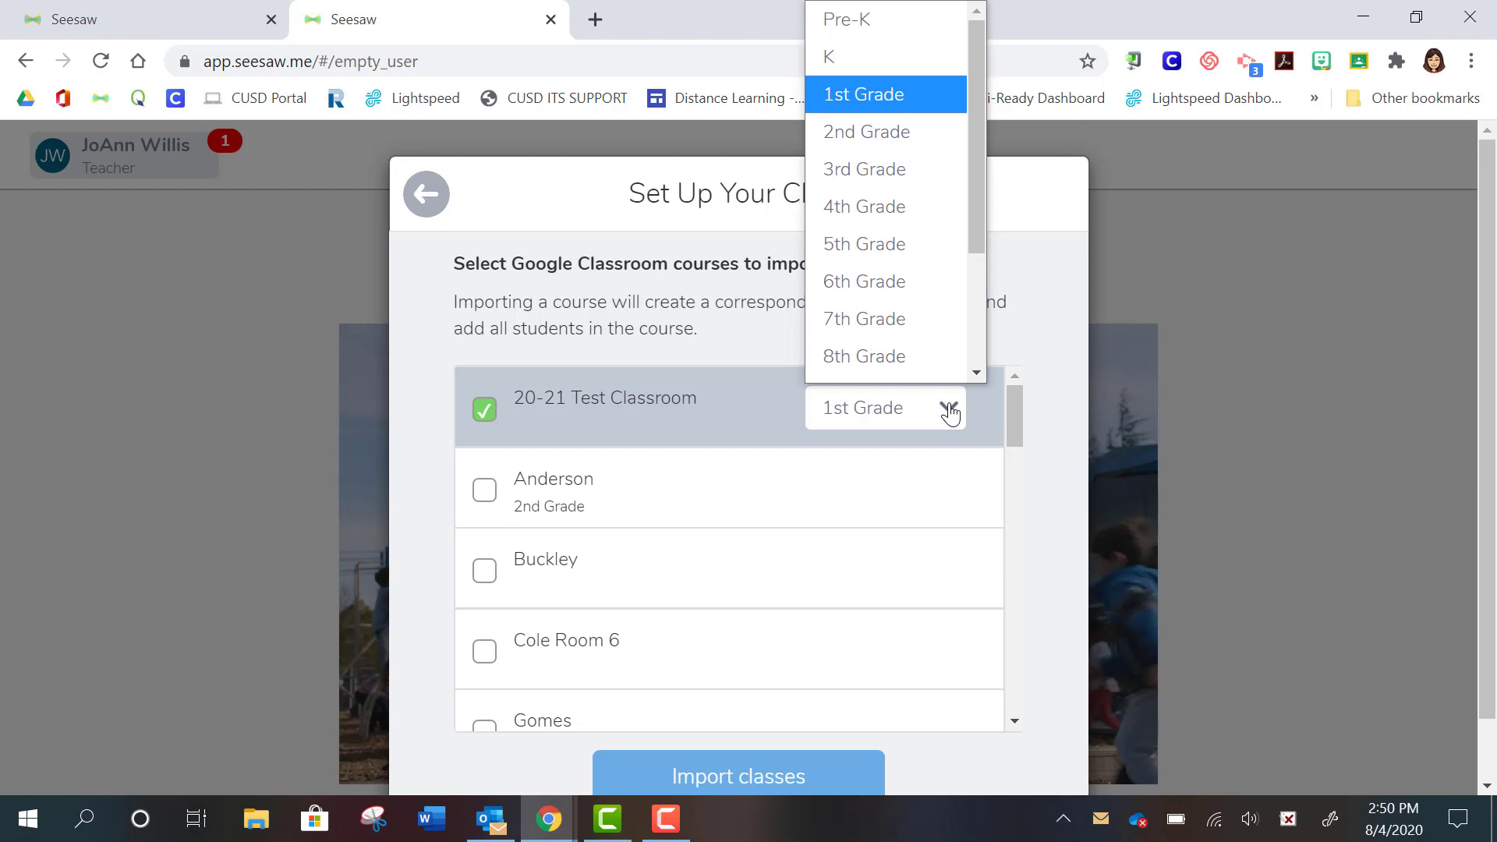
scroll("down", 3)
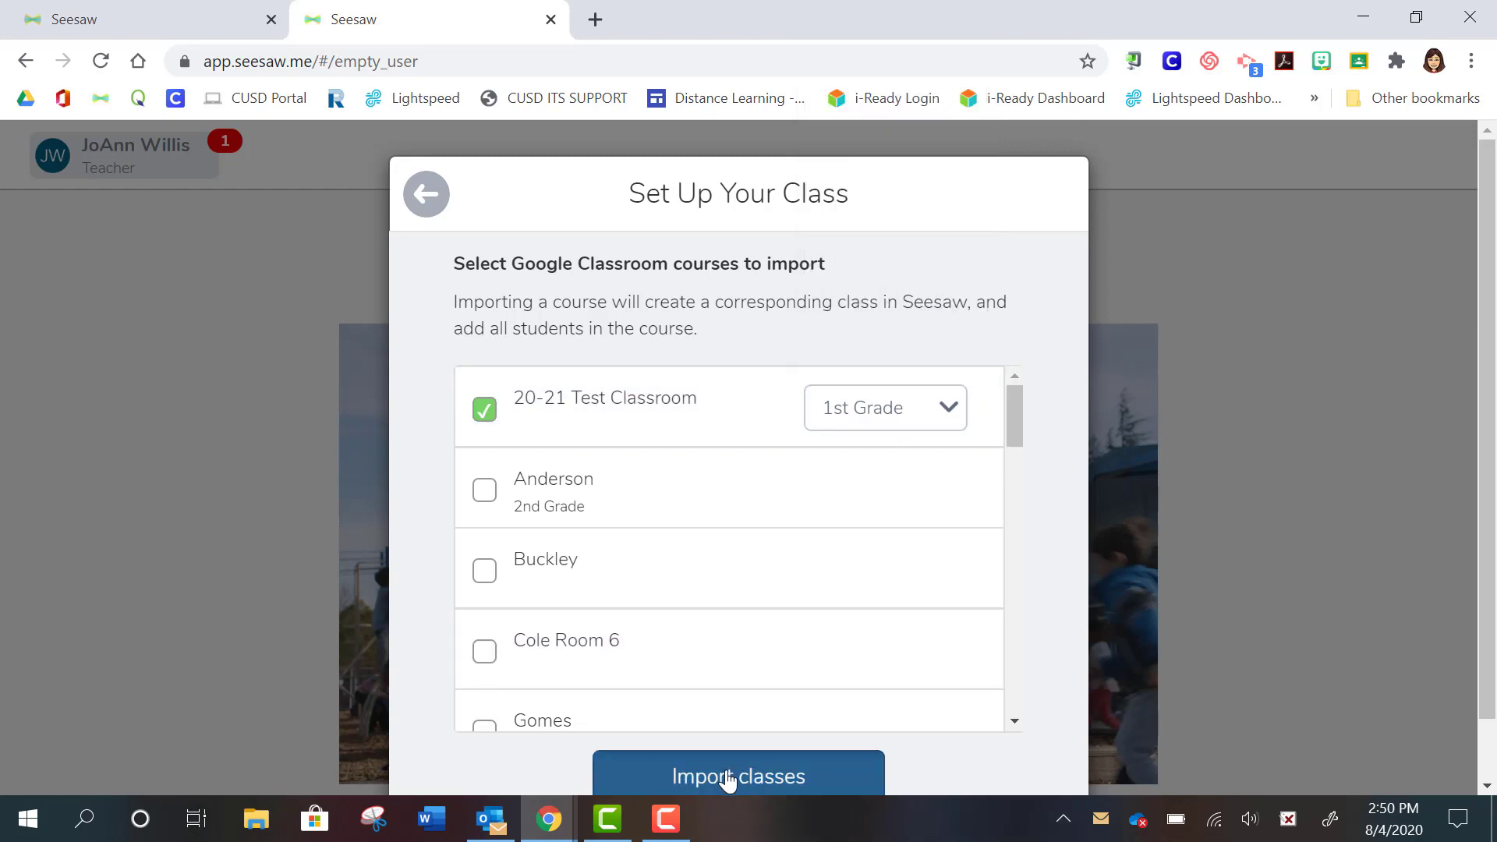
Import 20-21 Test Classroom and browse its loaded student list
left_click(737, 776)
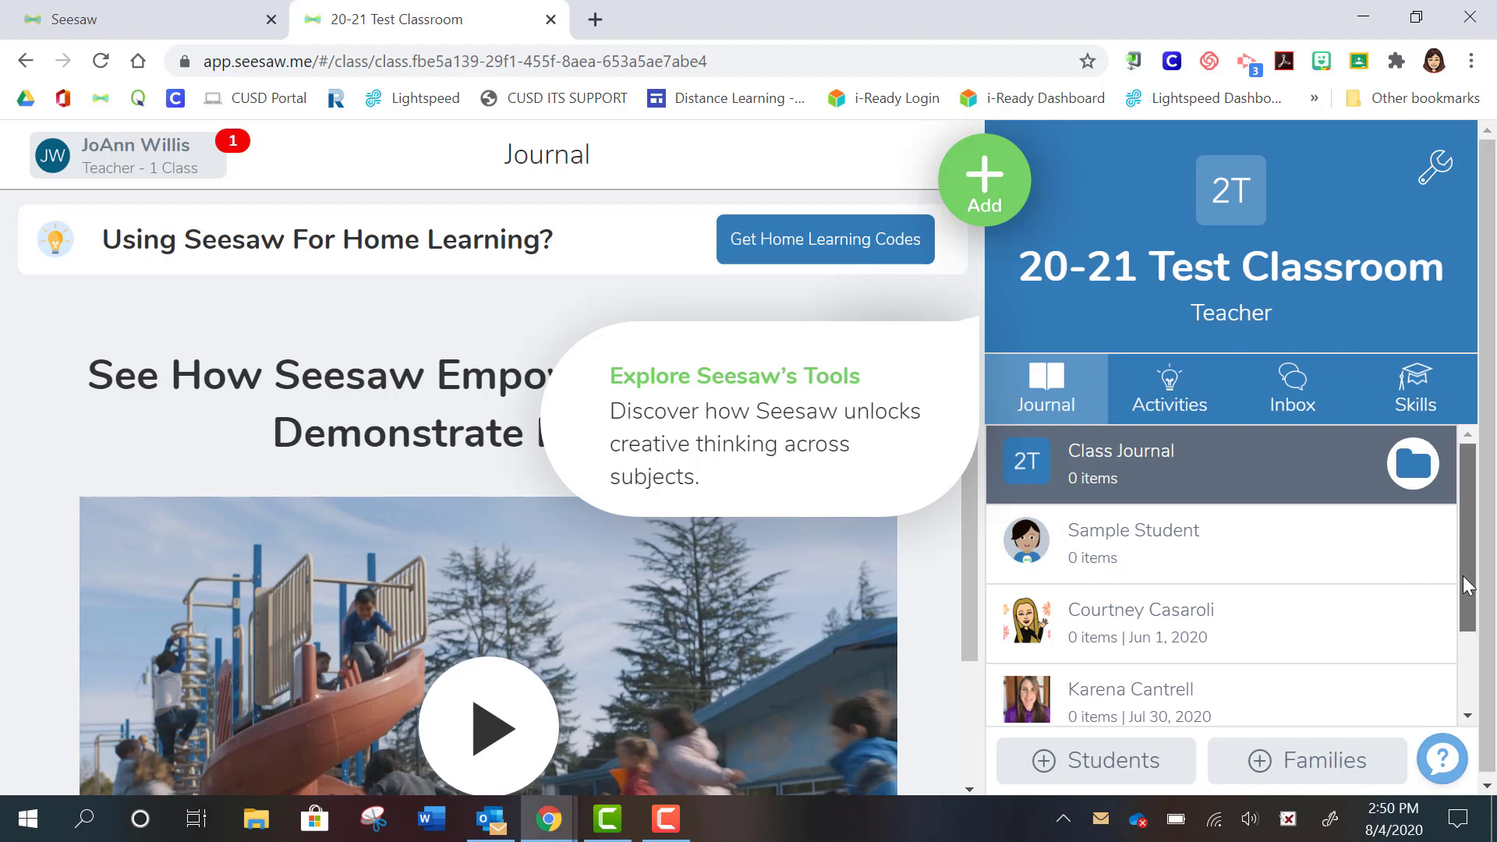
scroll("down", 3)
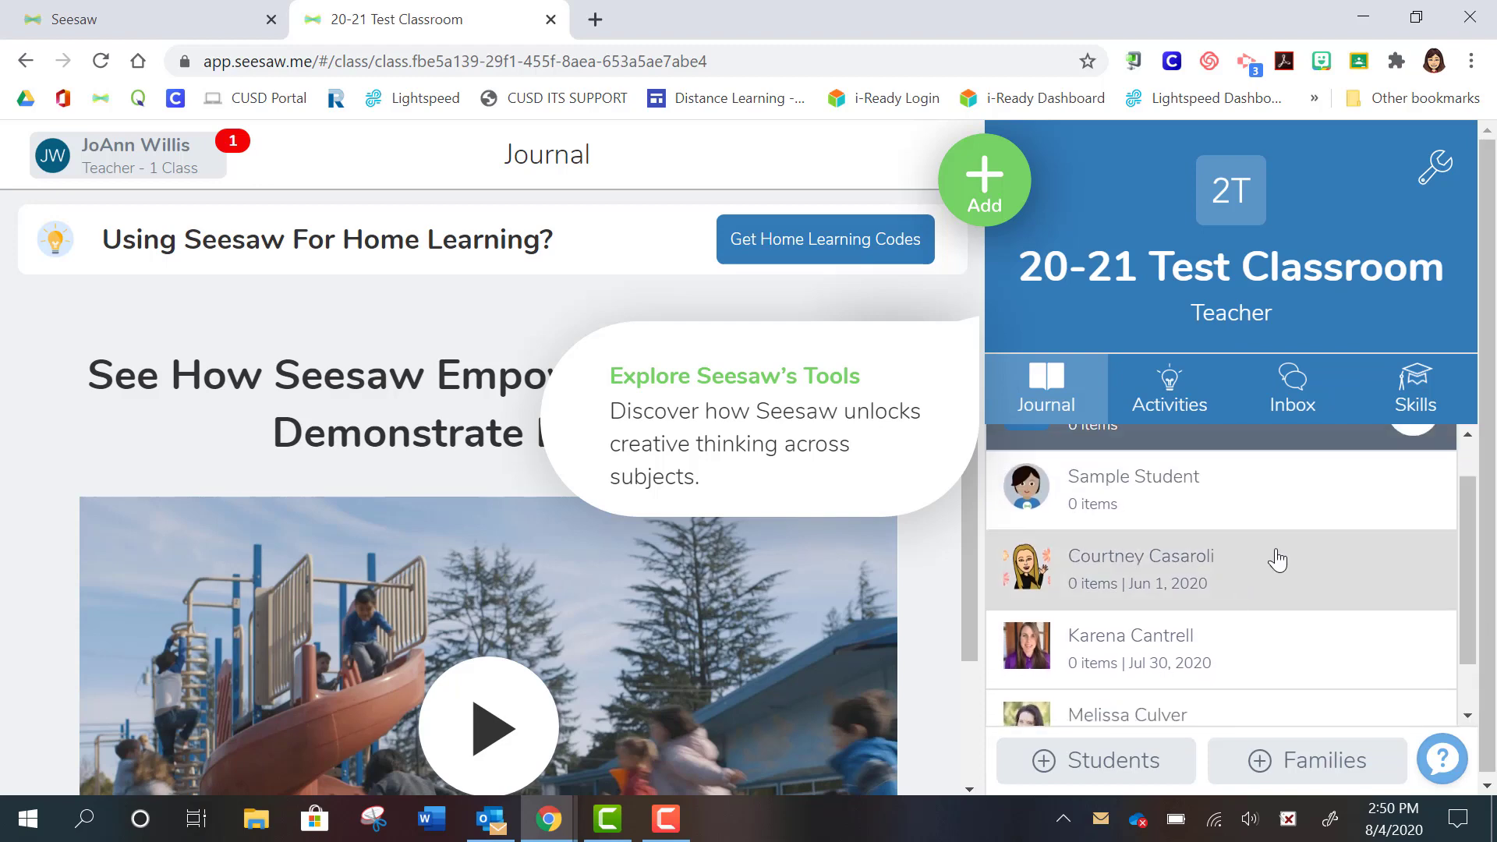
mouse_move(1349, 611)
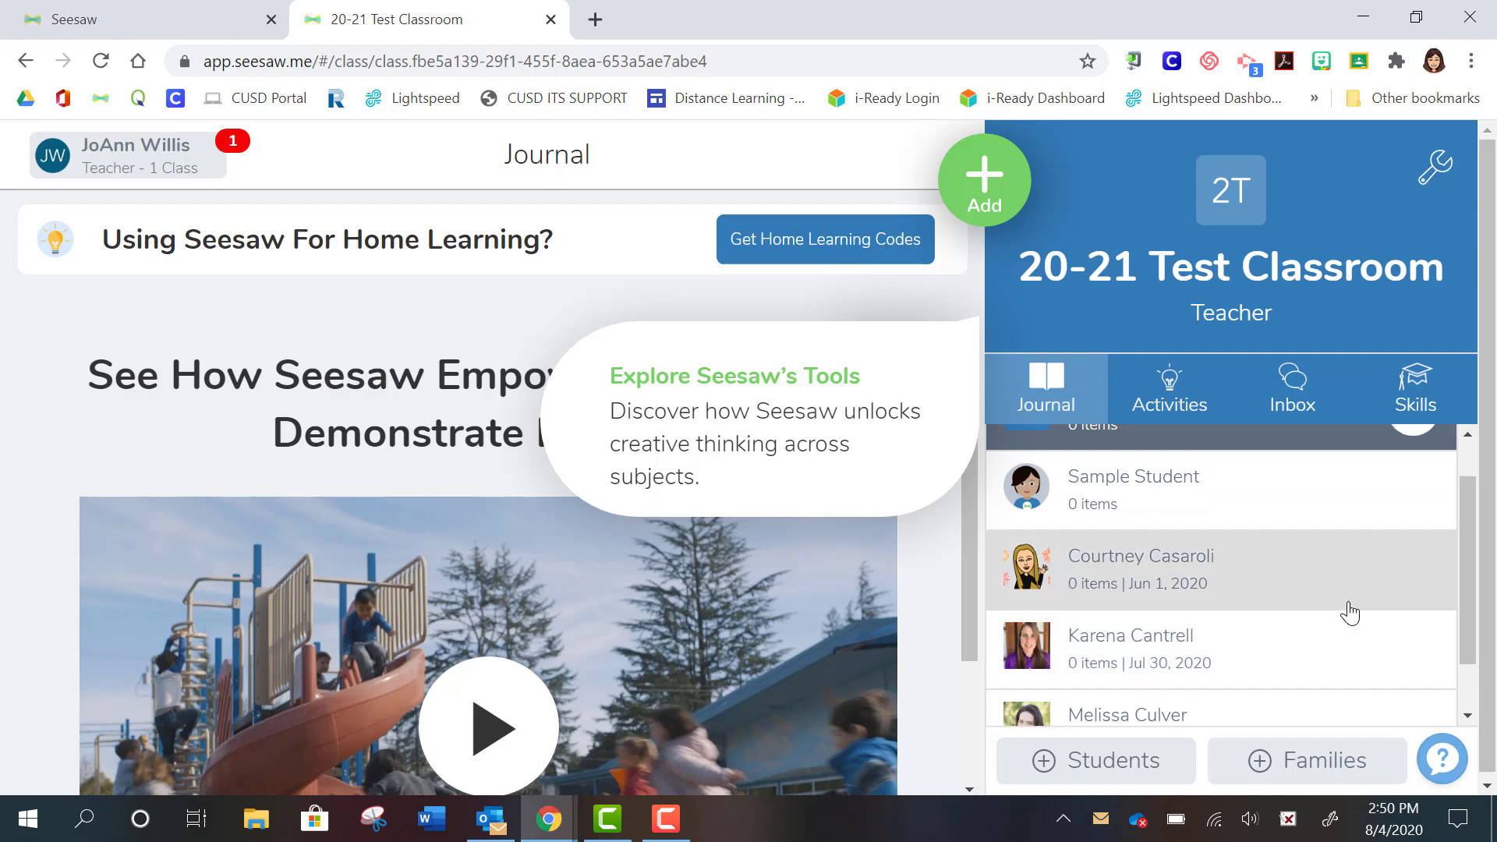
mouse_move(1398, 584)
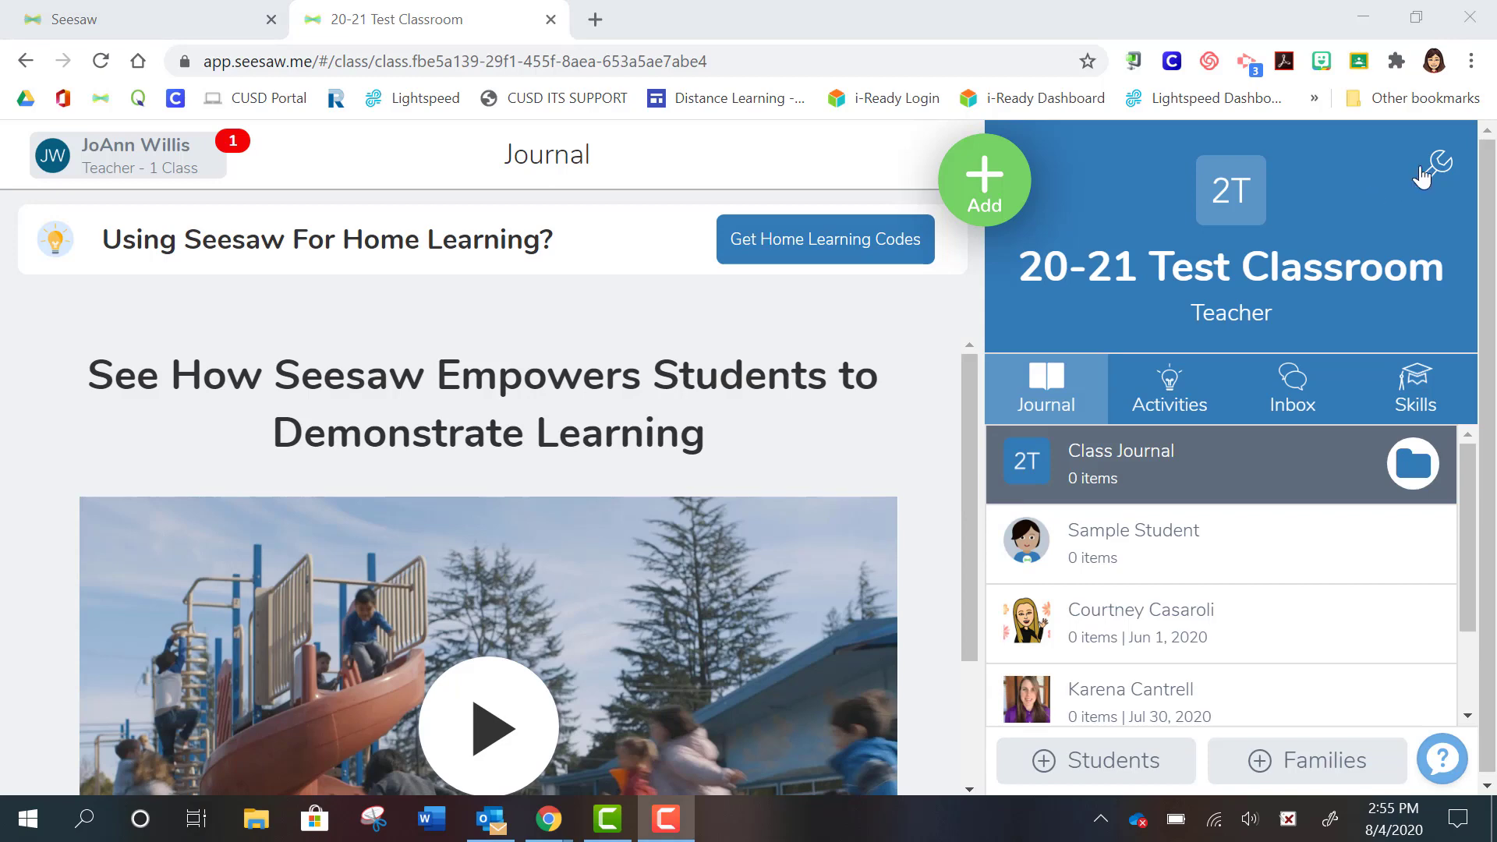
mouse_move(1437, 182)
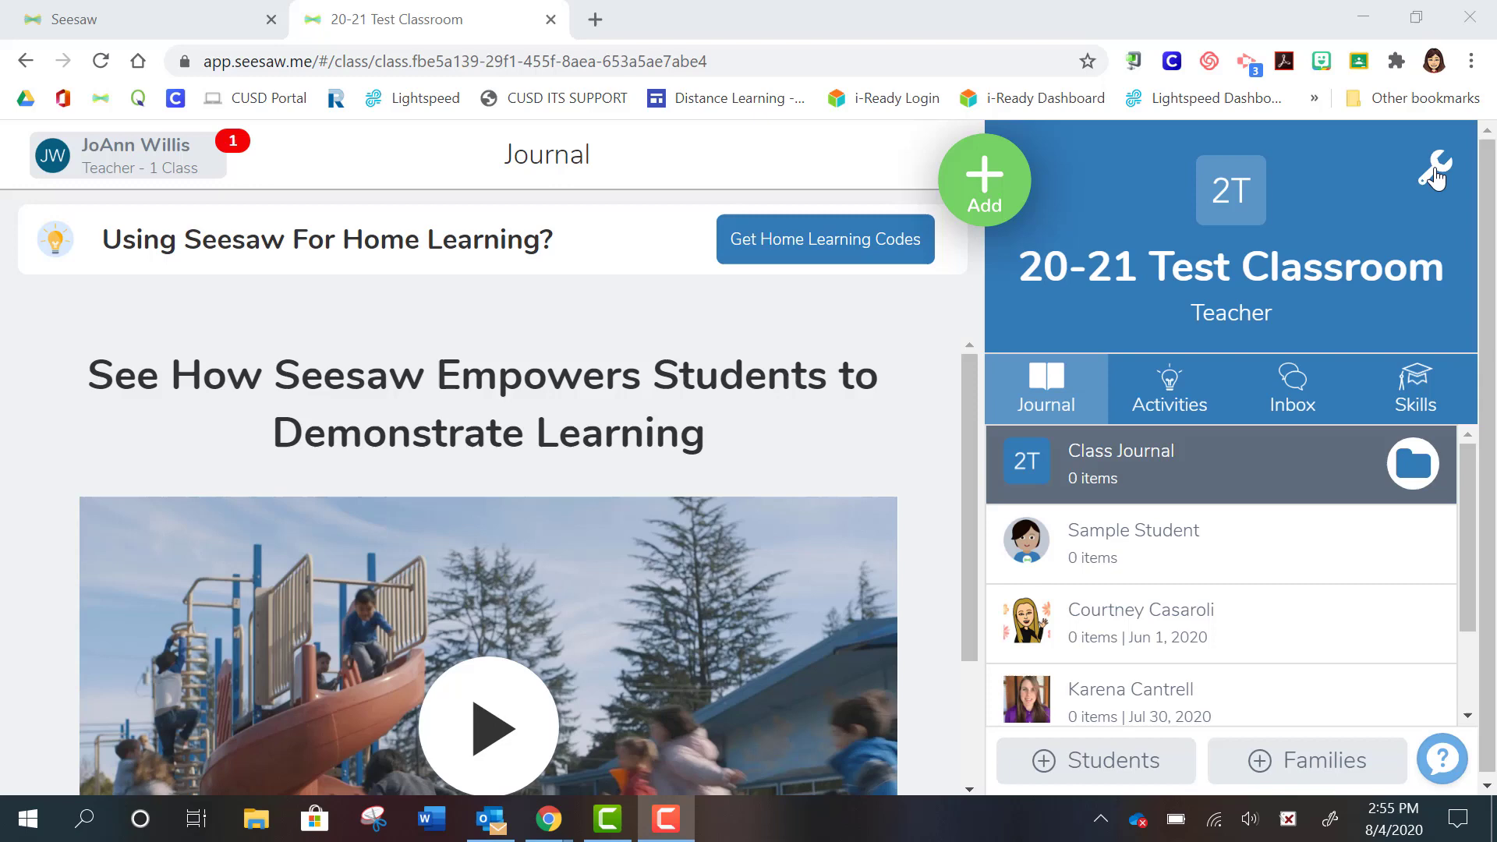
left_click(1435, 174)
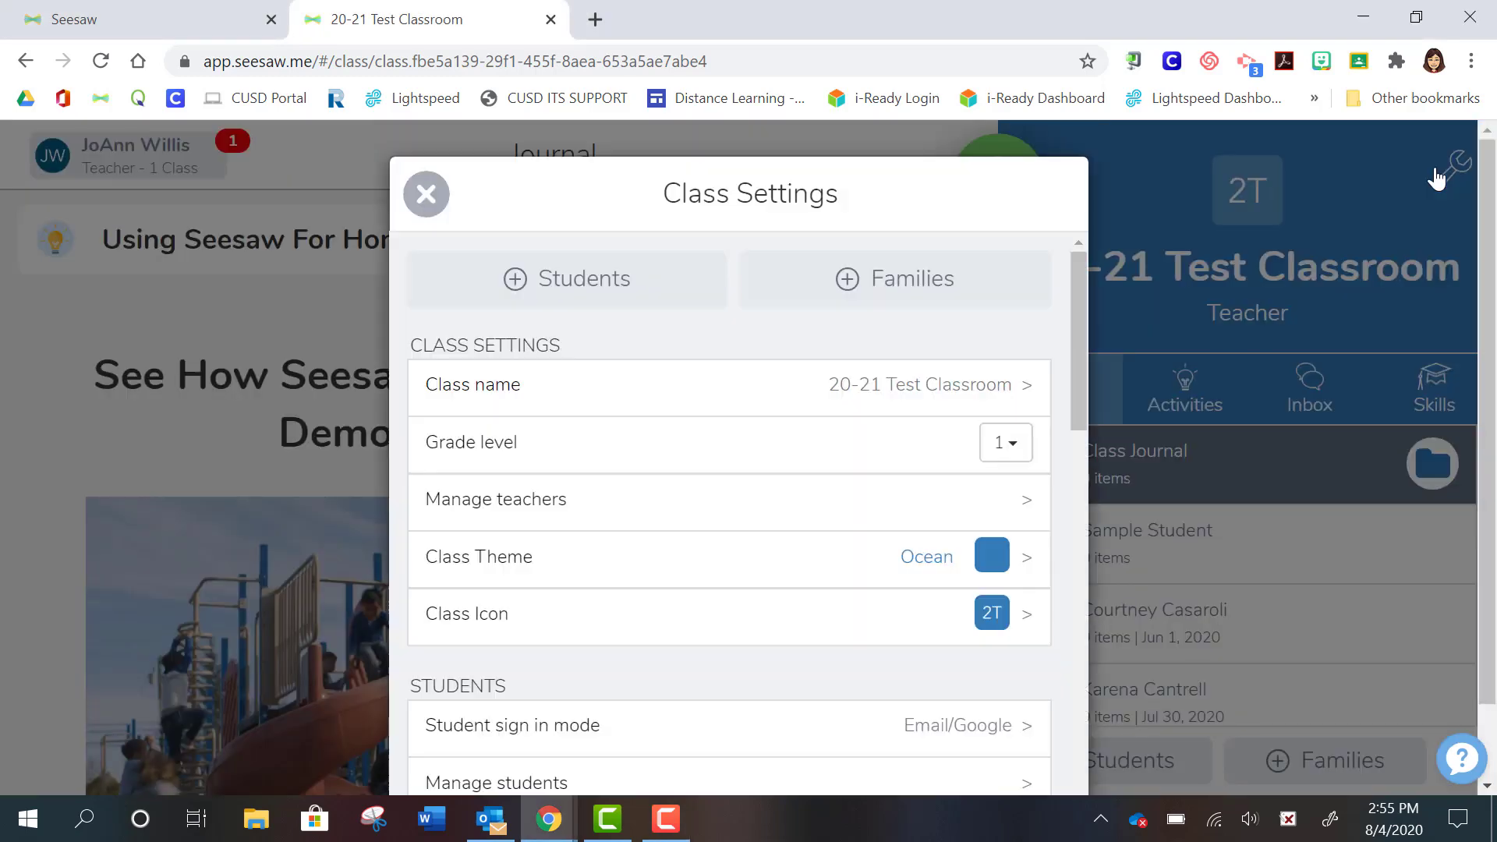
mouse_move(1161, 262)
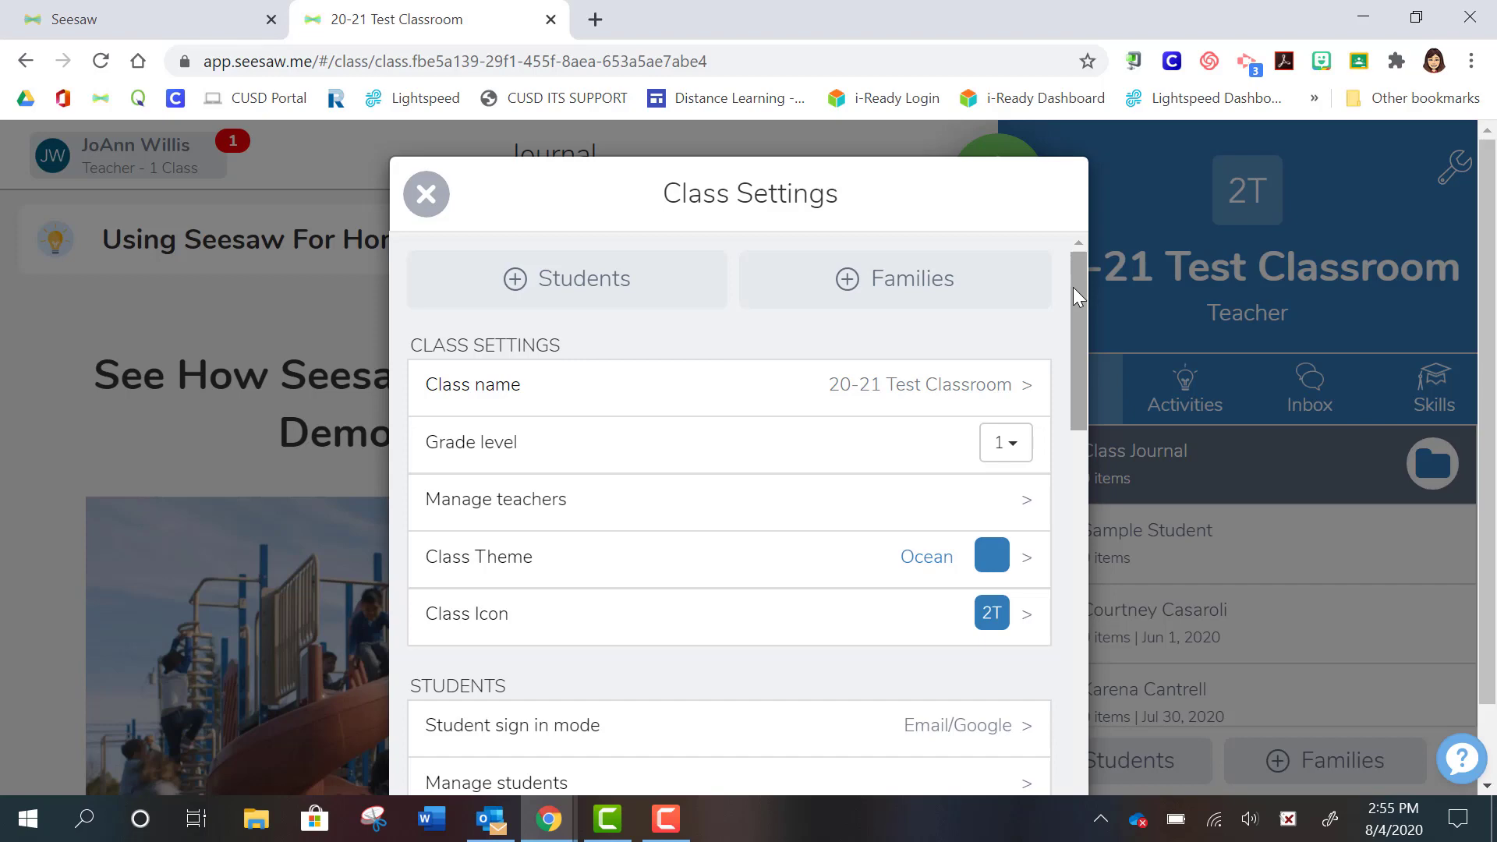
scroll("down", 3)
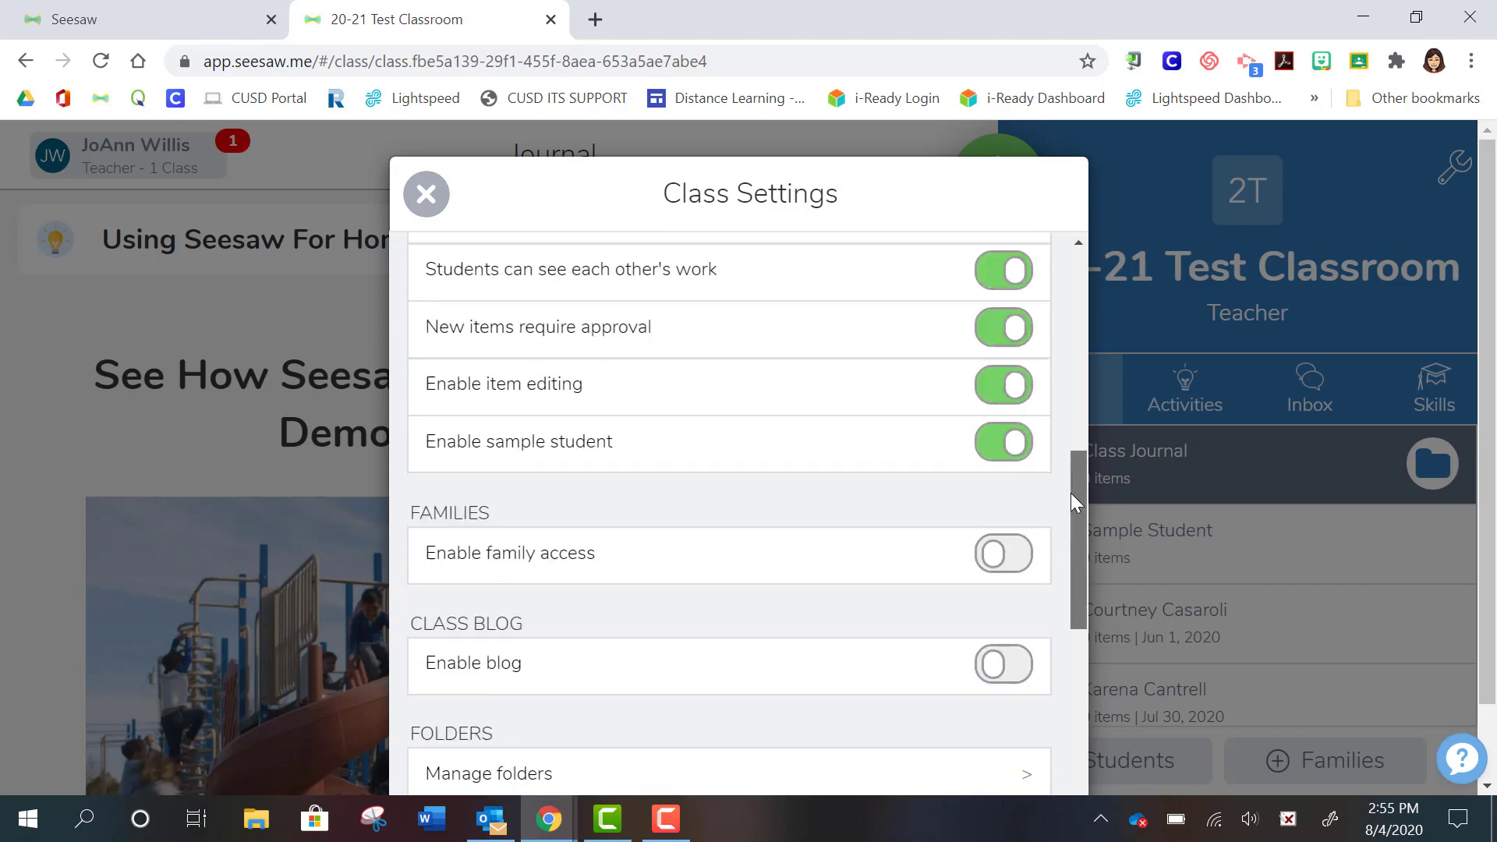
scroll("down", 3)
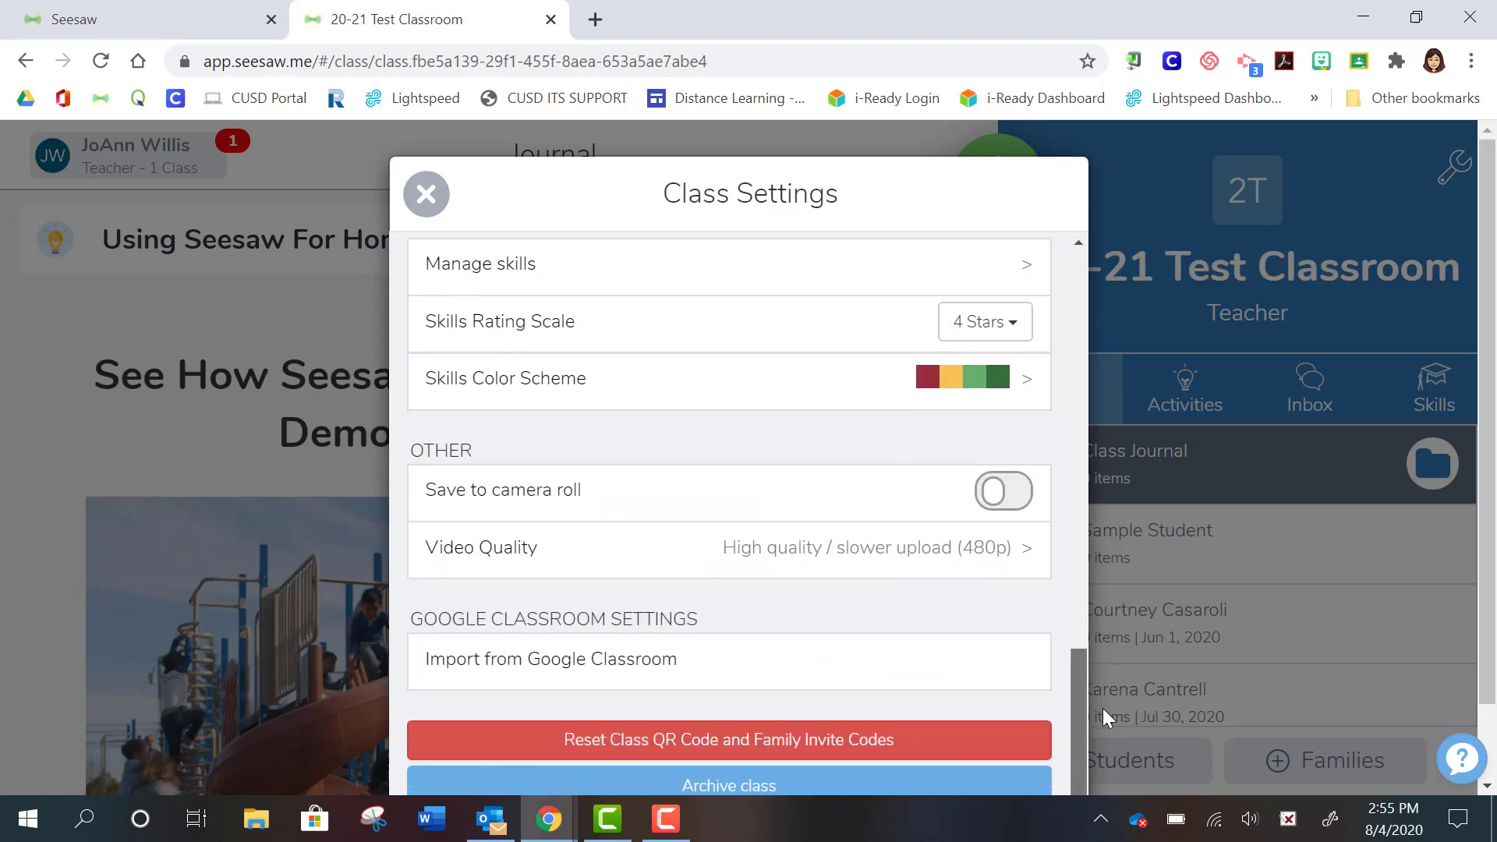
mouse_move(516, 677)
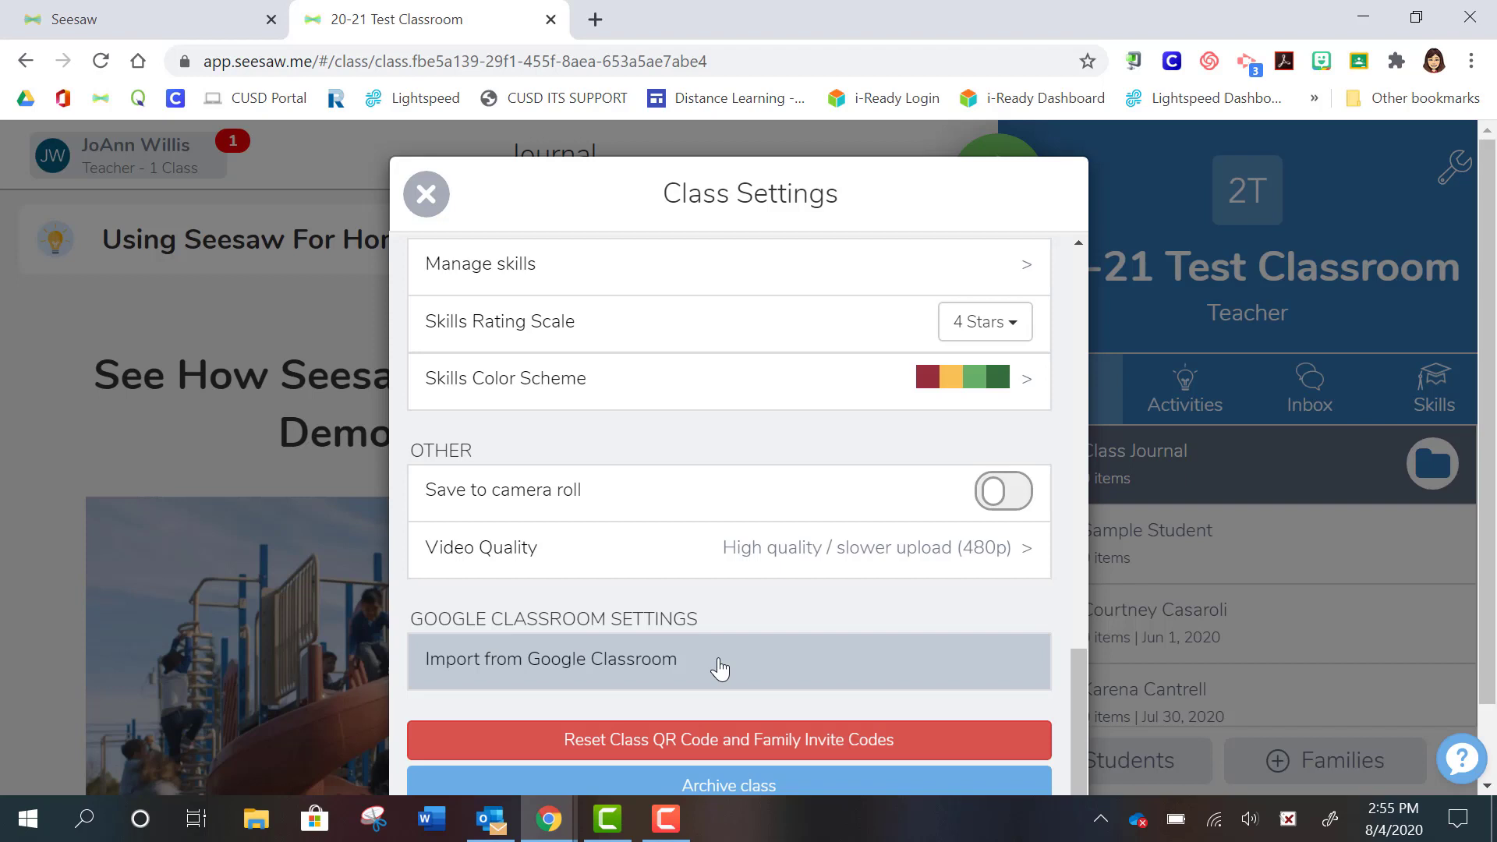
mouse_move(621, 658)
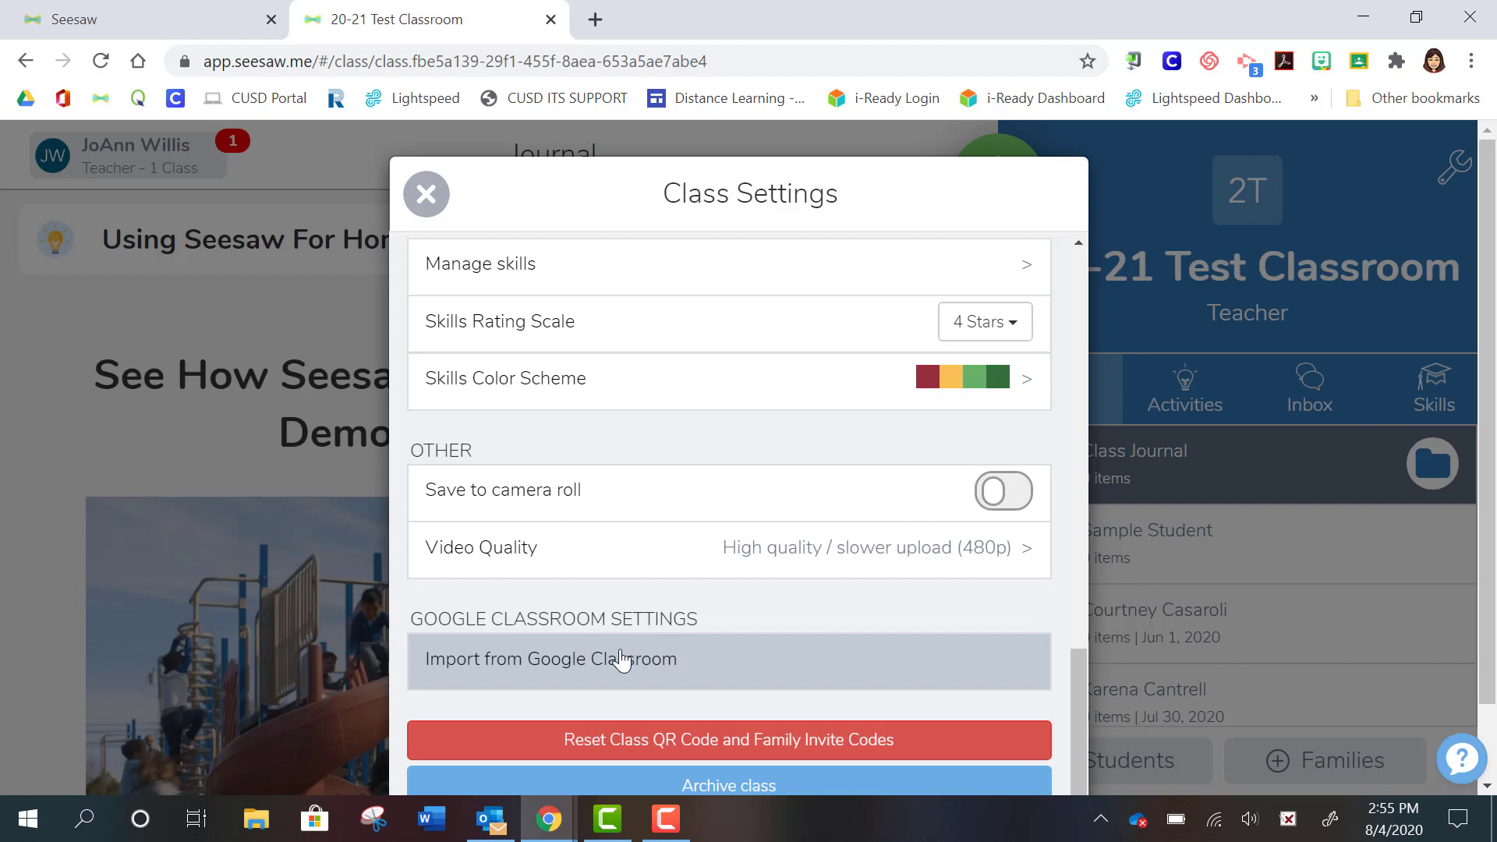
mouse_move(688, 671)
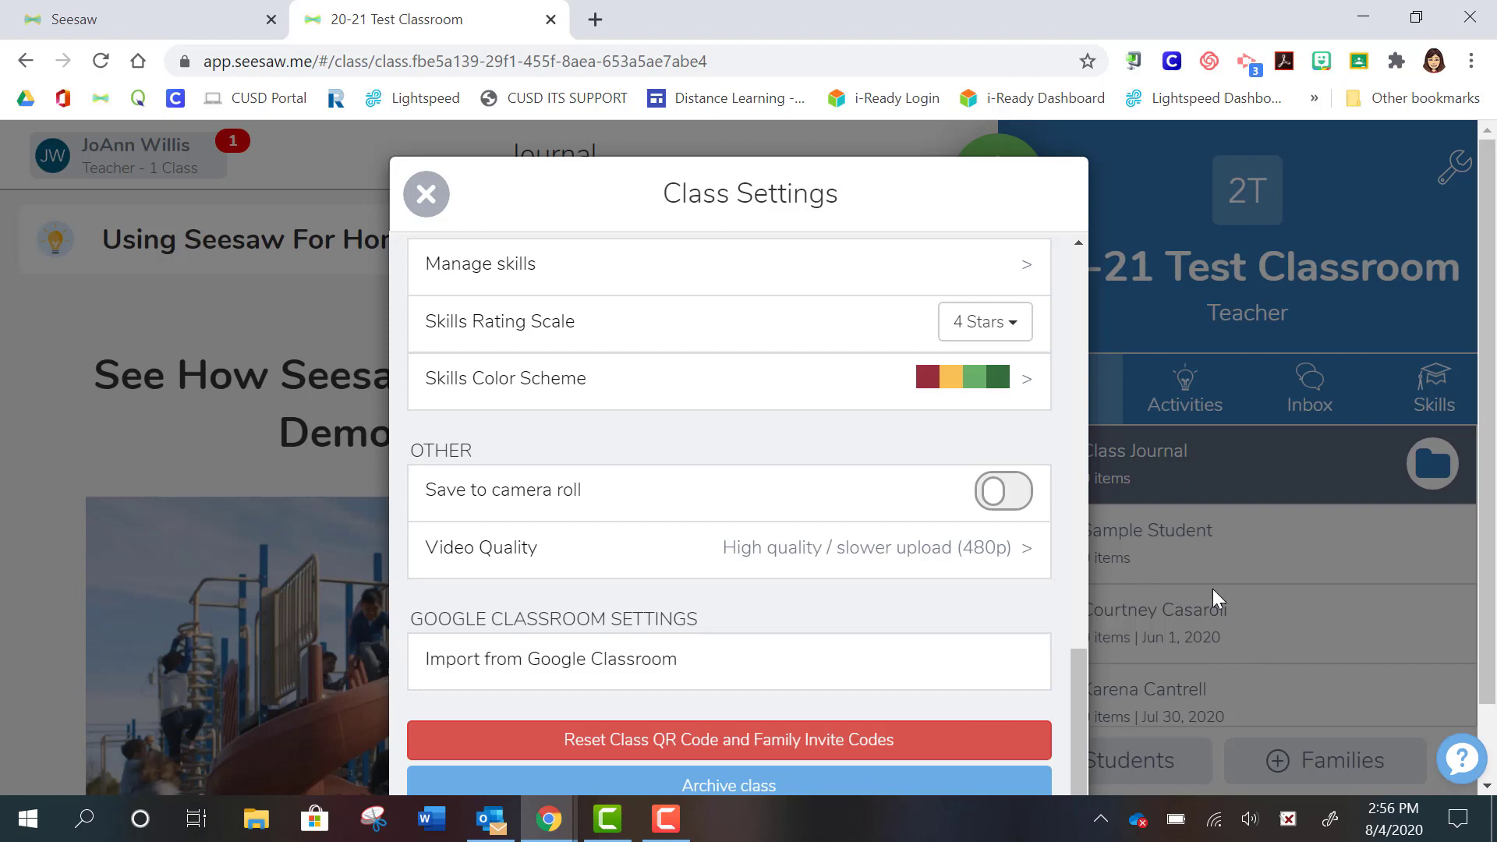
mouse_move(1227, 680)
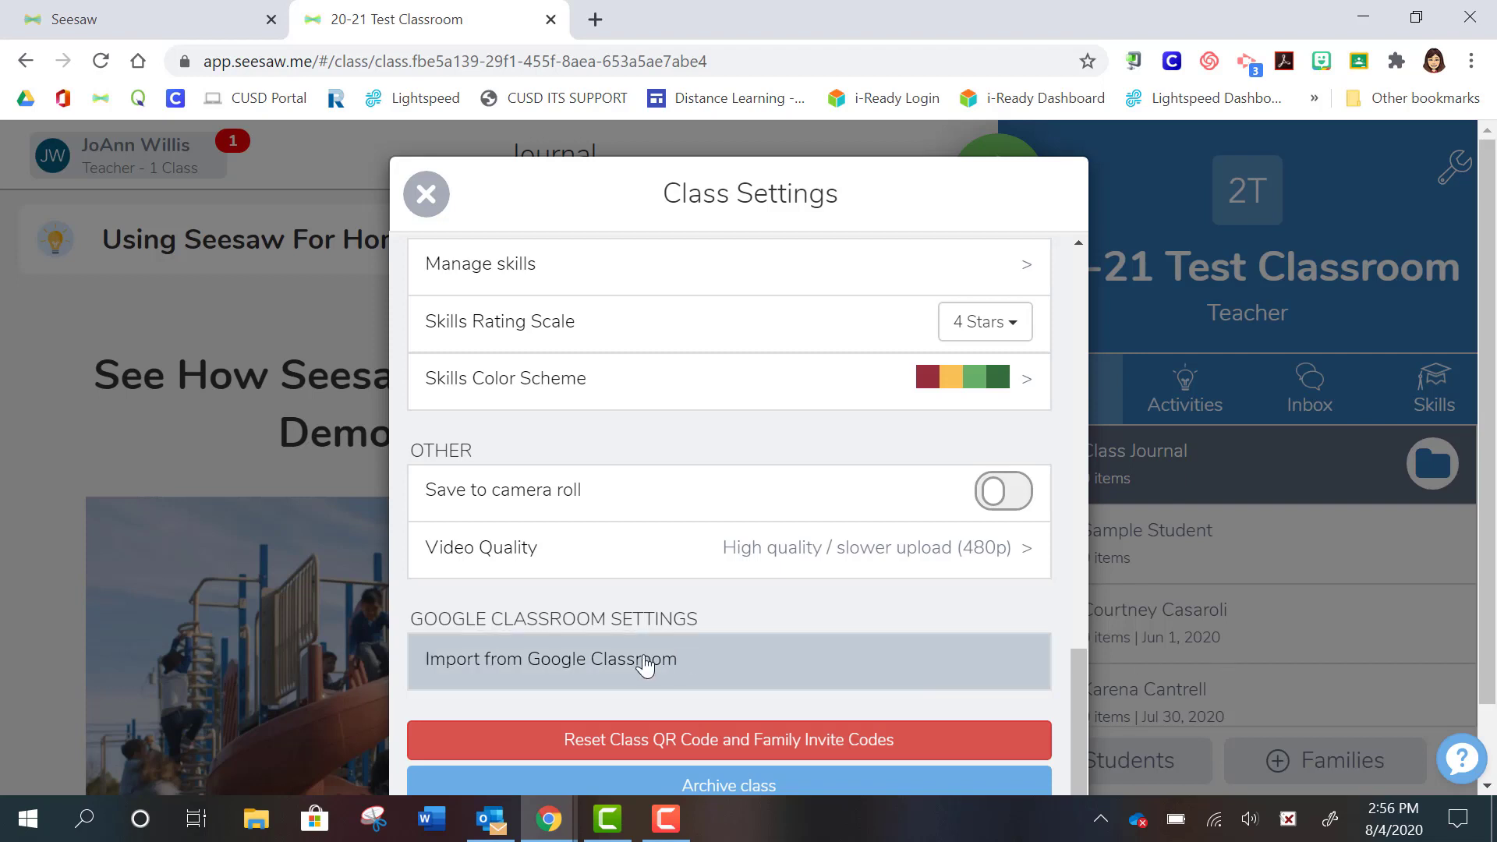
mouse_move(1088, 680)
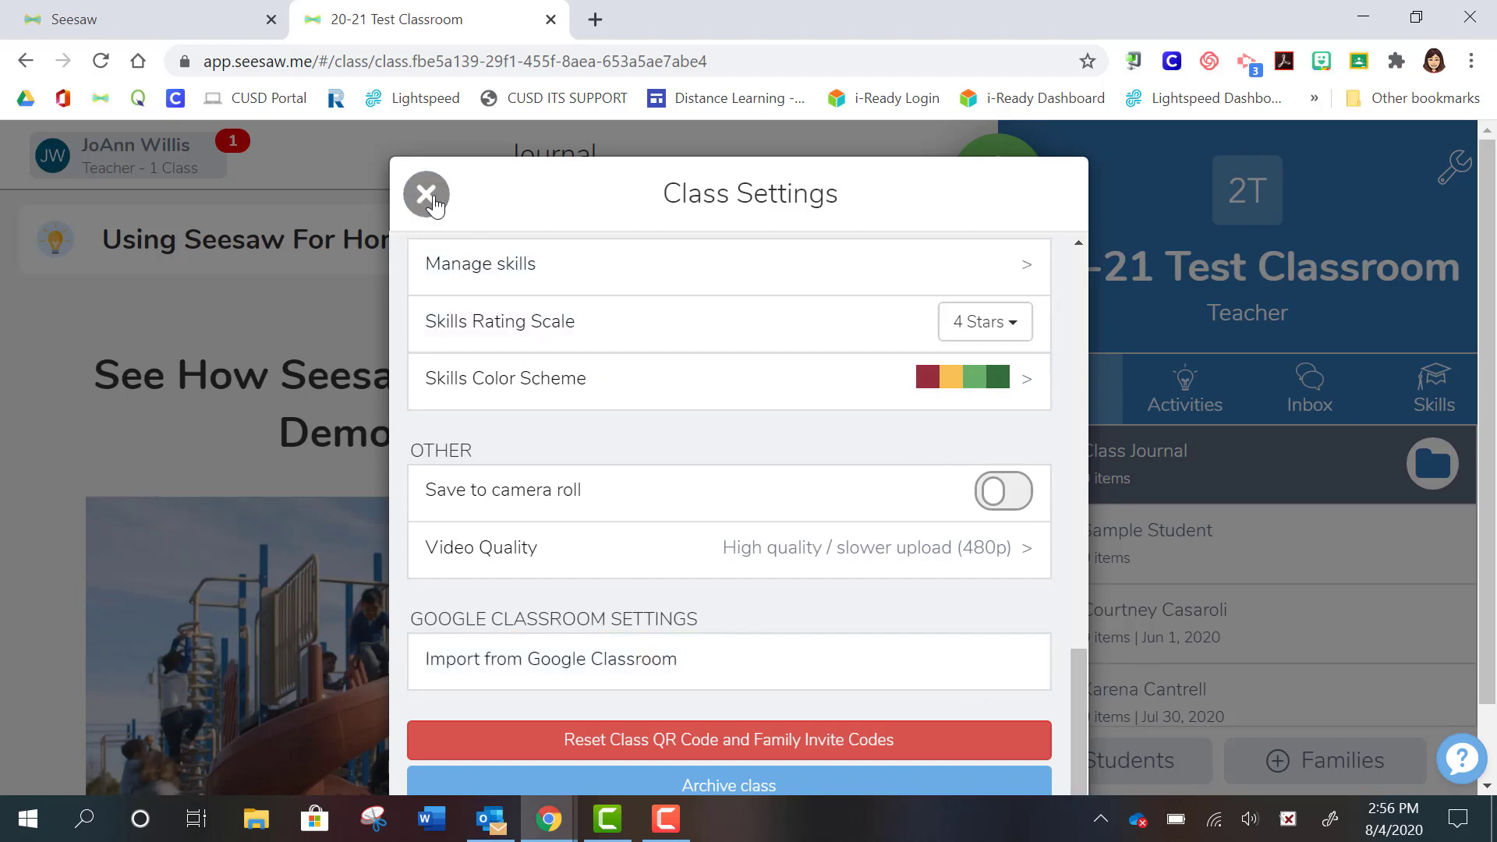
left_click(425, 195)
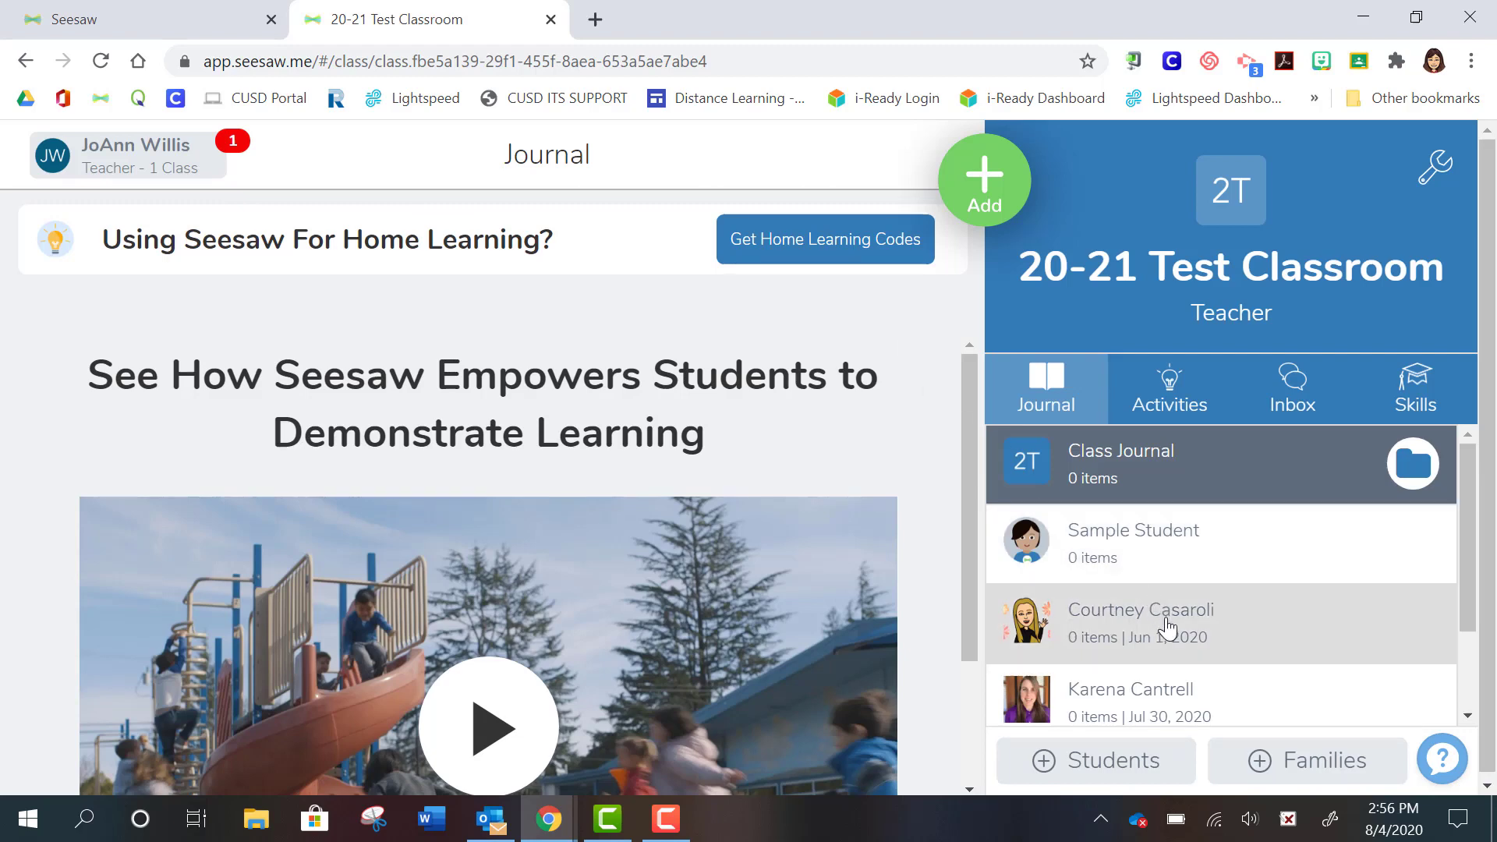
mouse_move(1215, 645)
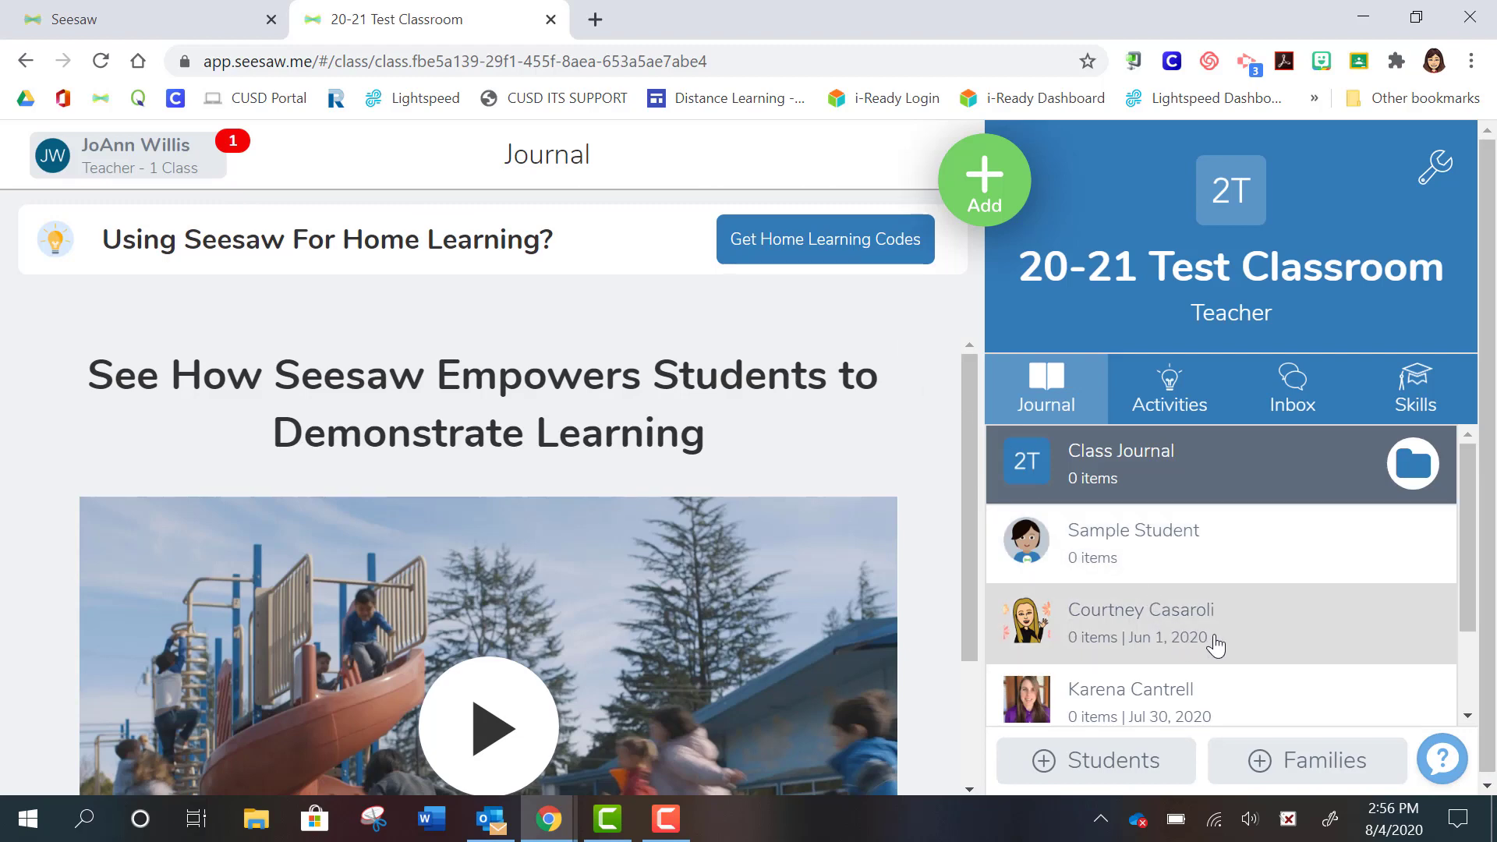